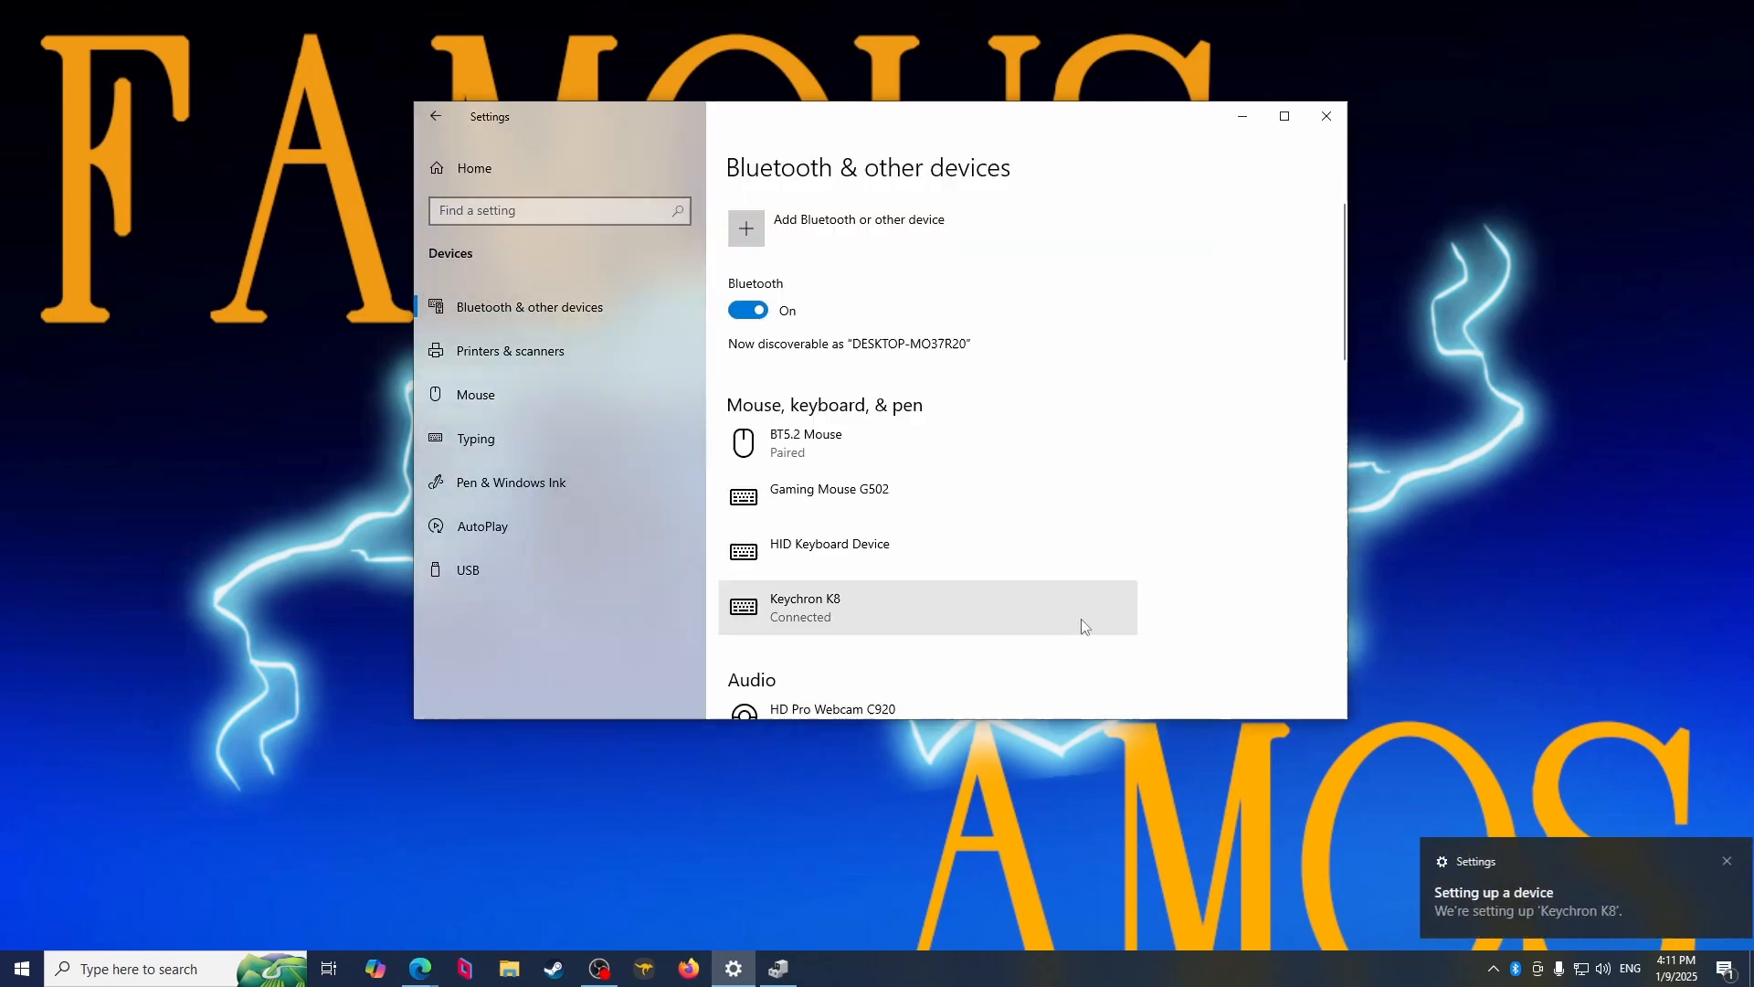
pyautogui.moveTo(1253, 464)
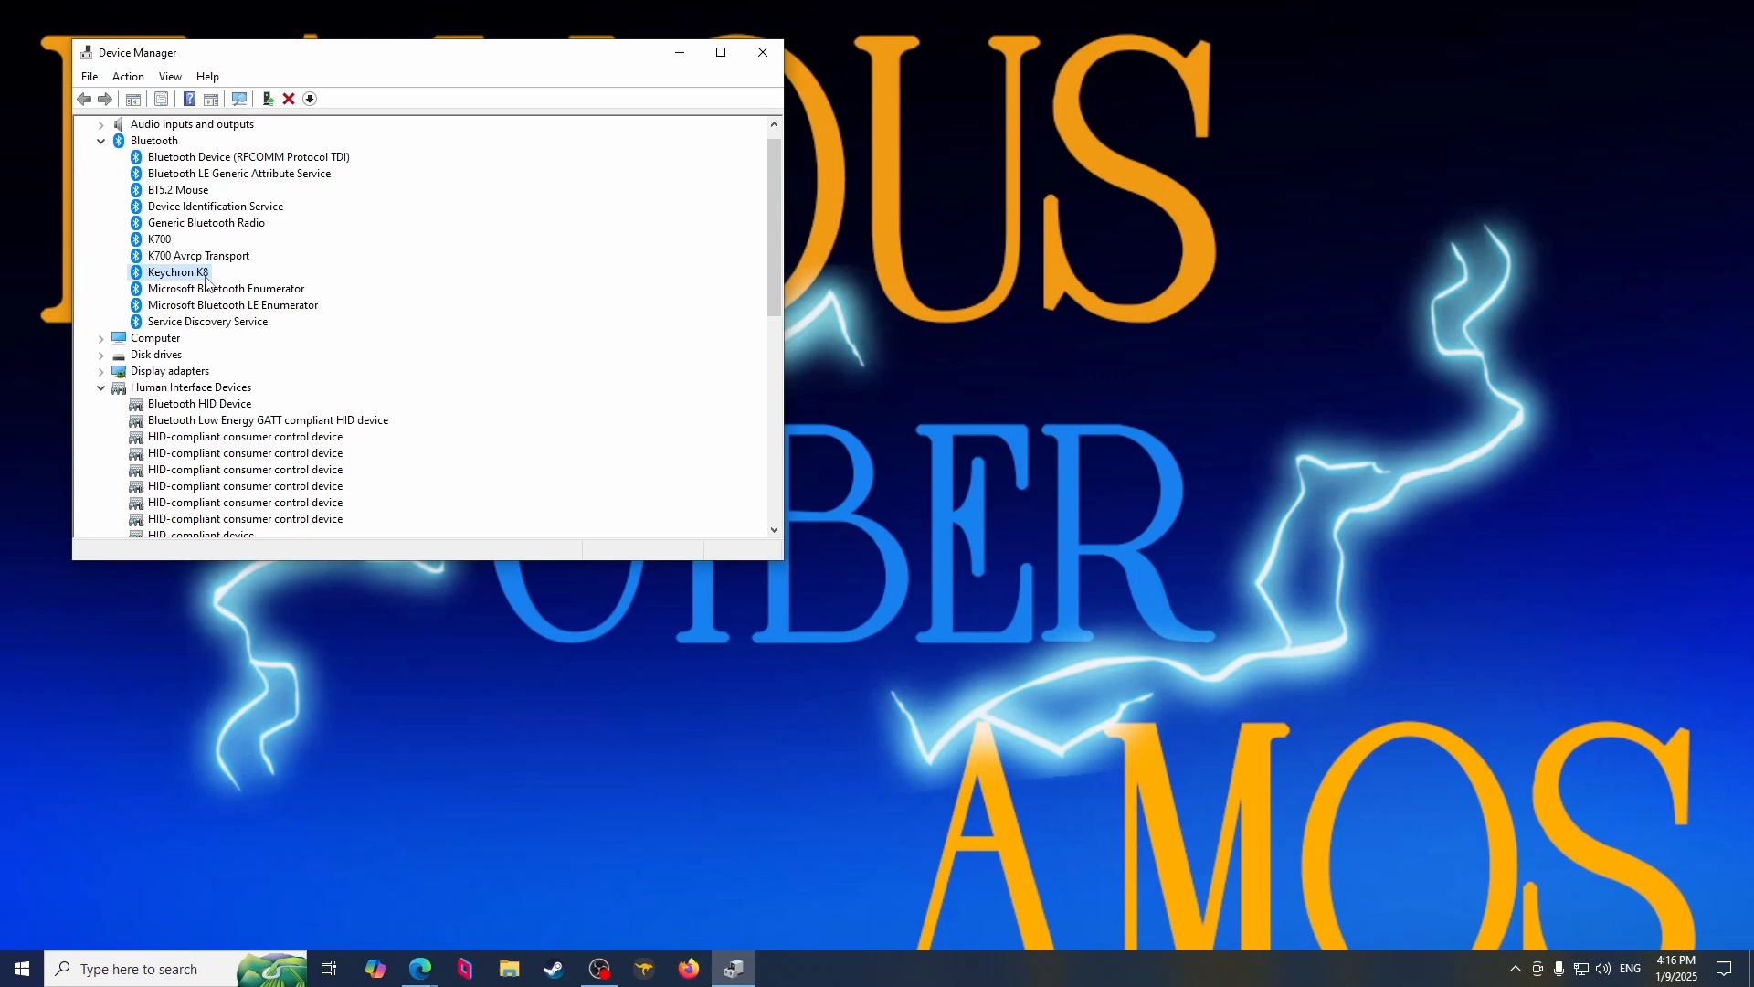
# Review the Keychron K8's General, Driver and Details properties in Device Manager.
pyautogui.doubleClick(175, 272)
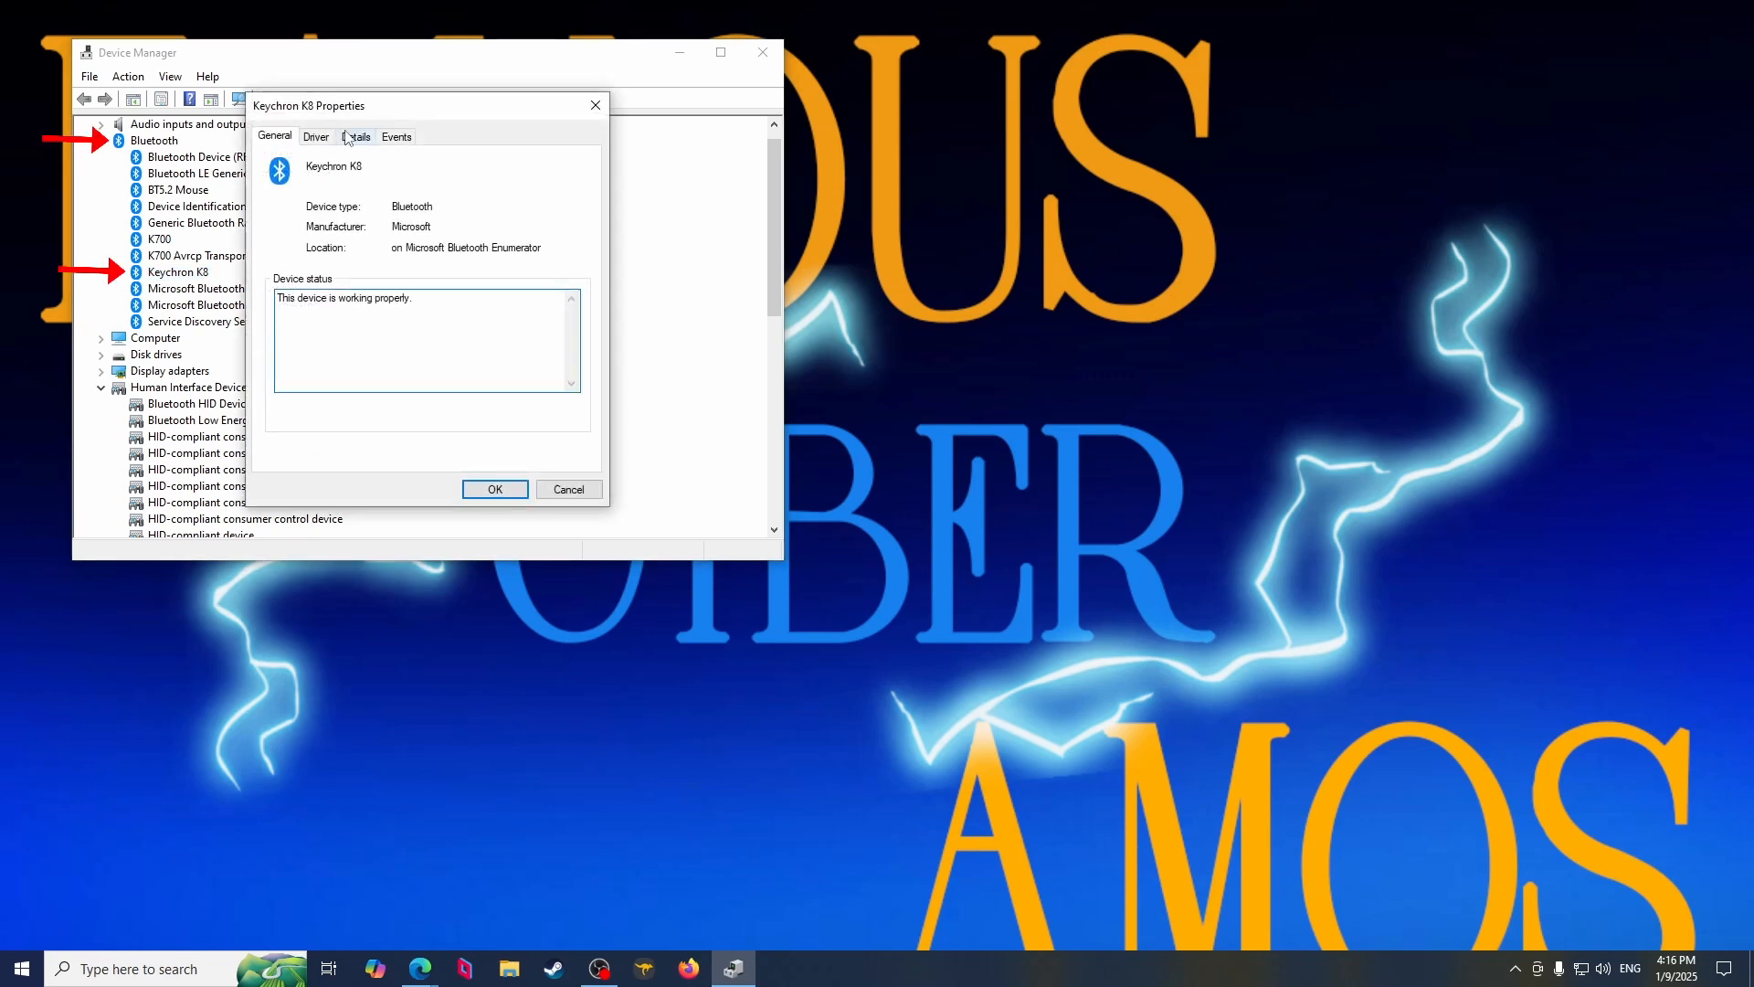
pyautogui.click(316, 137)
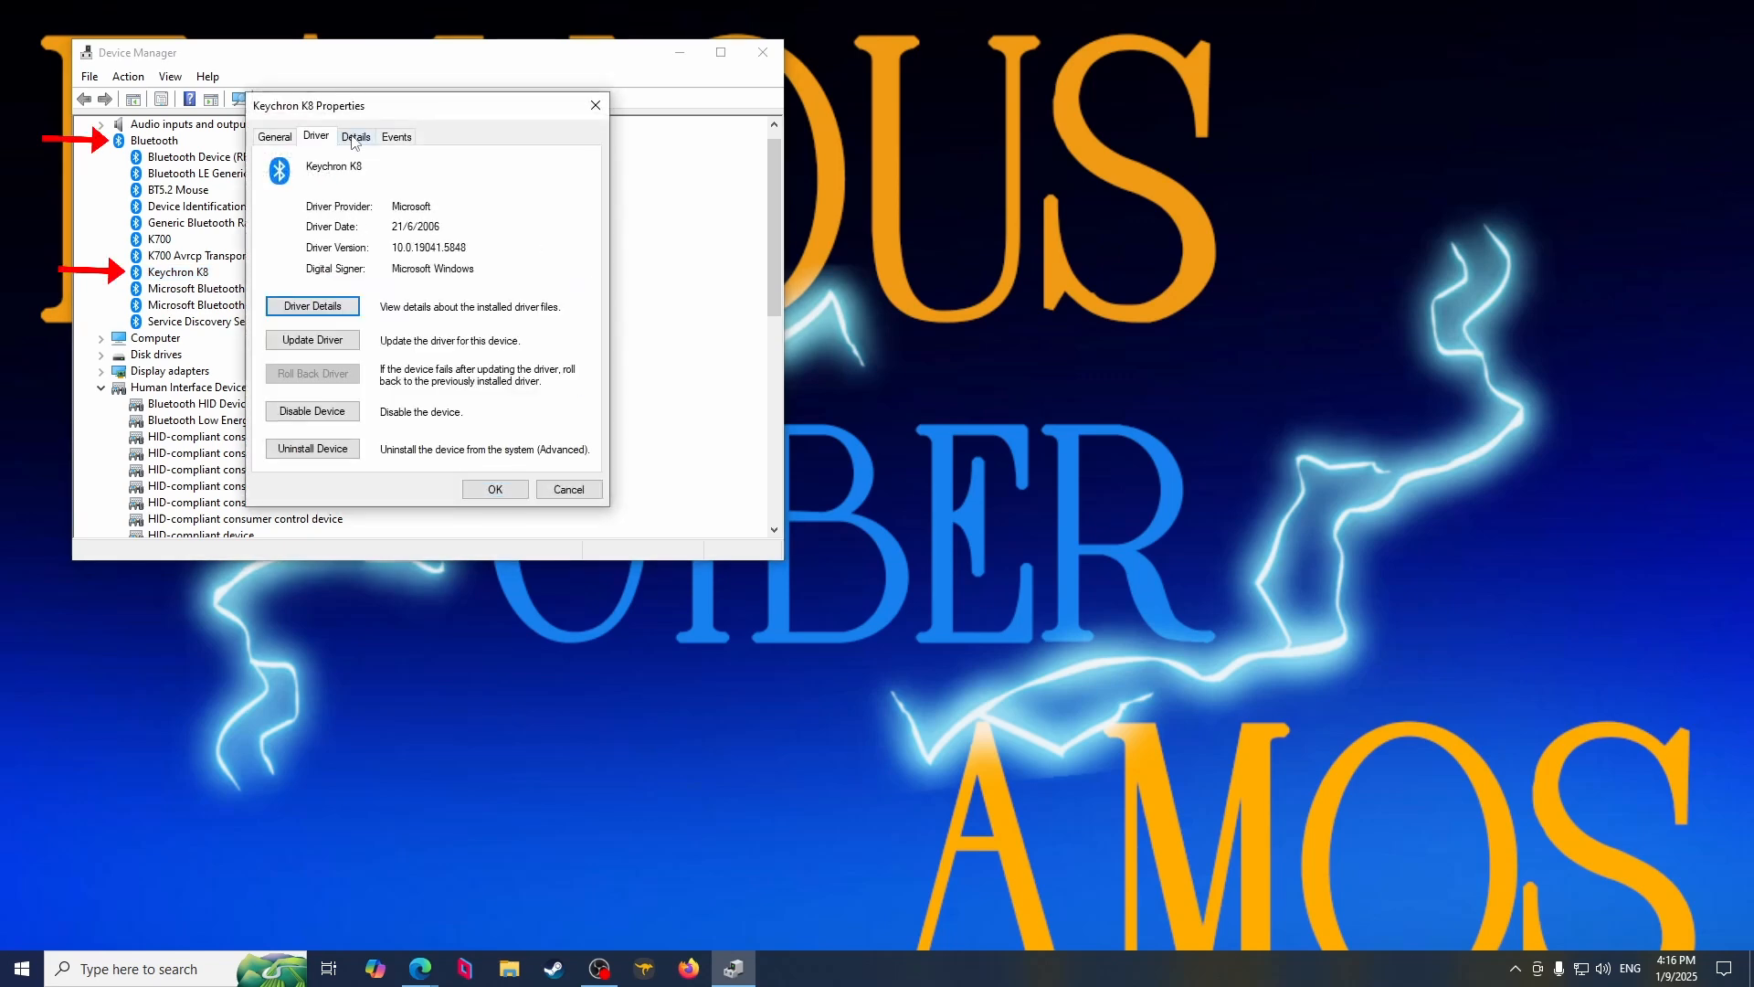
pyautogui.click(395, 135)
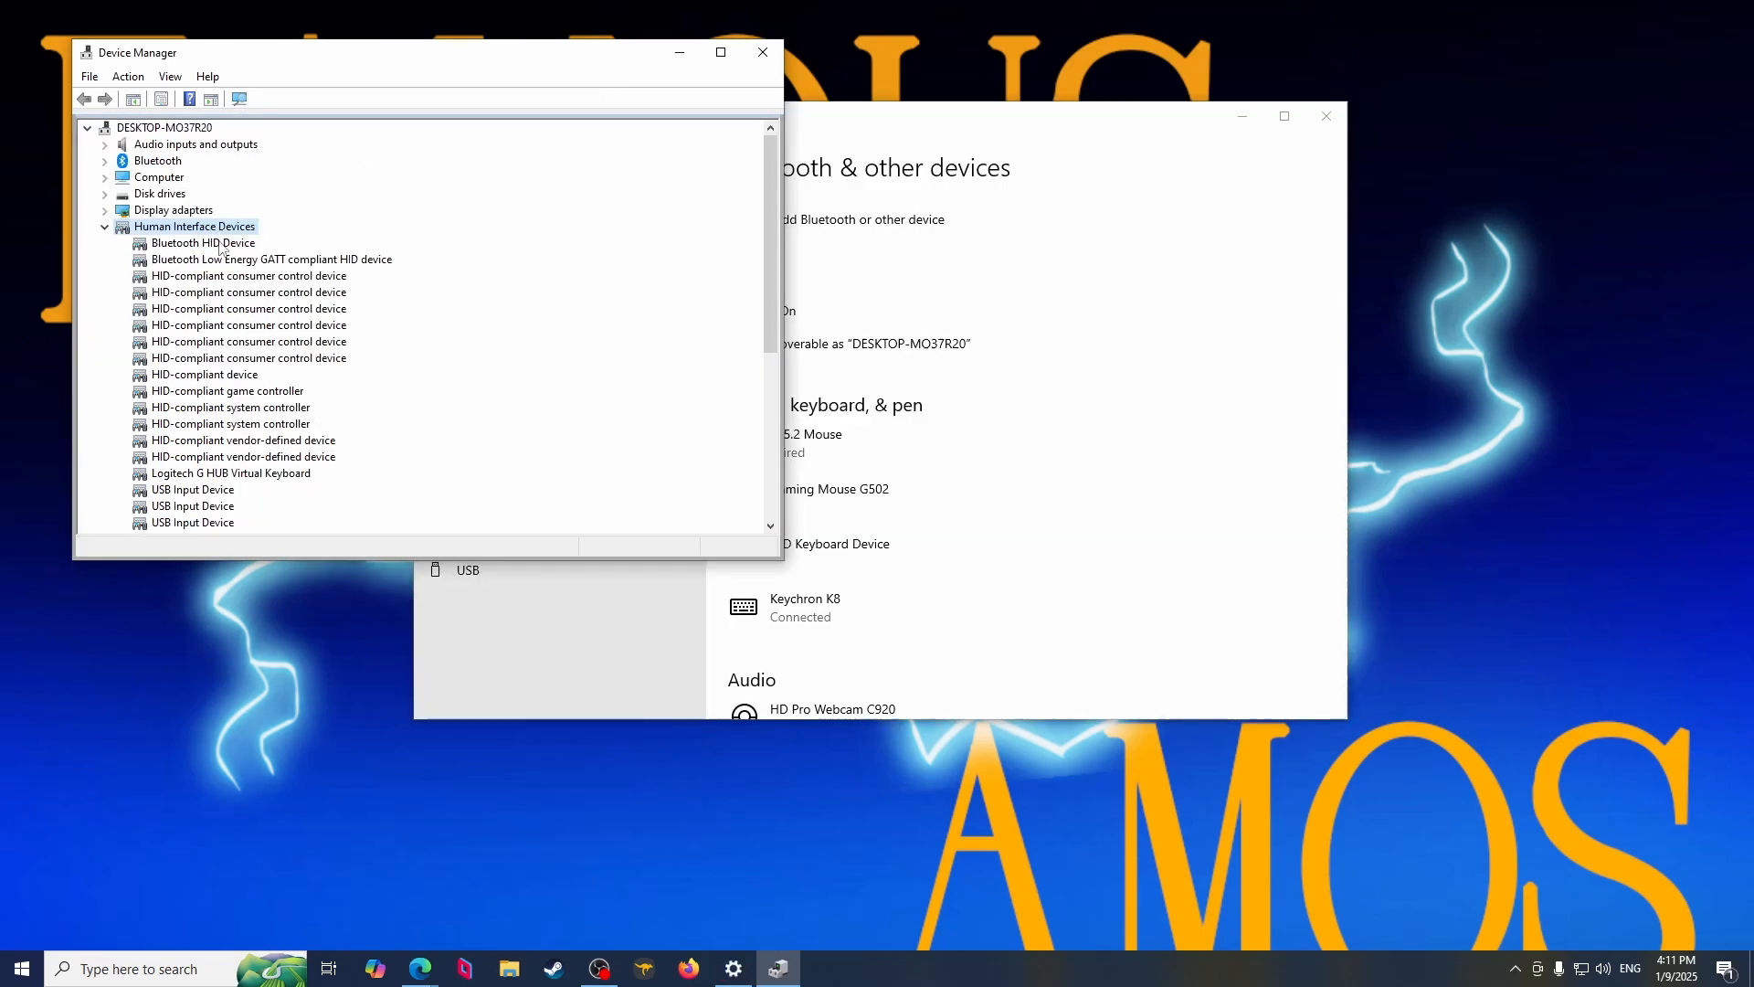
# Untick 'Allow the computer to turn off this device to save power' for the Bluetooth HID Device.
pyautogui.click(203, 243)
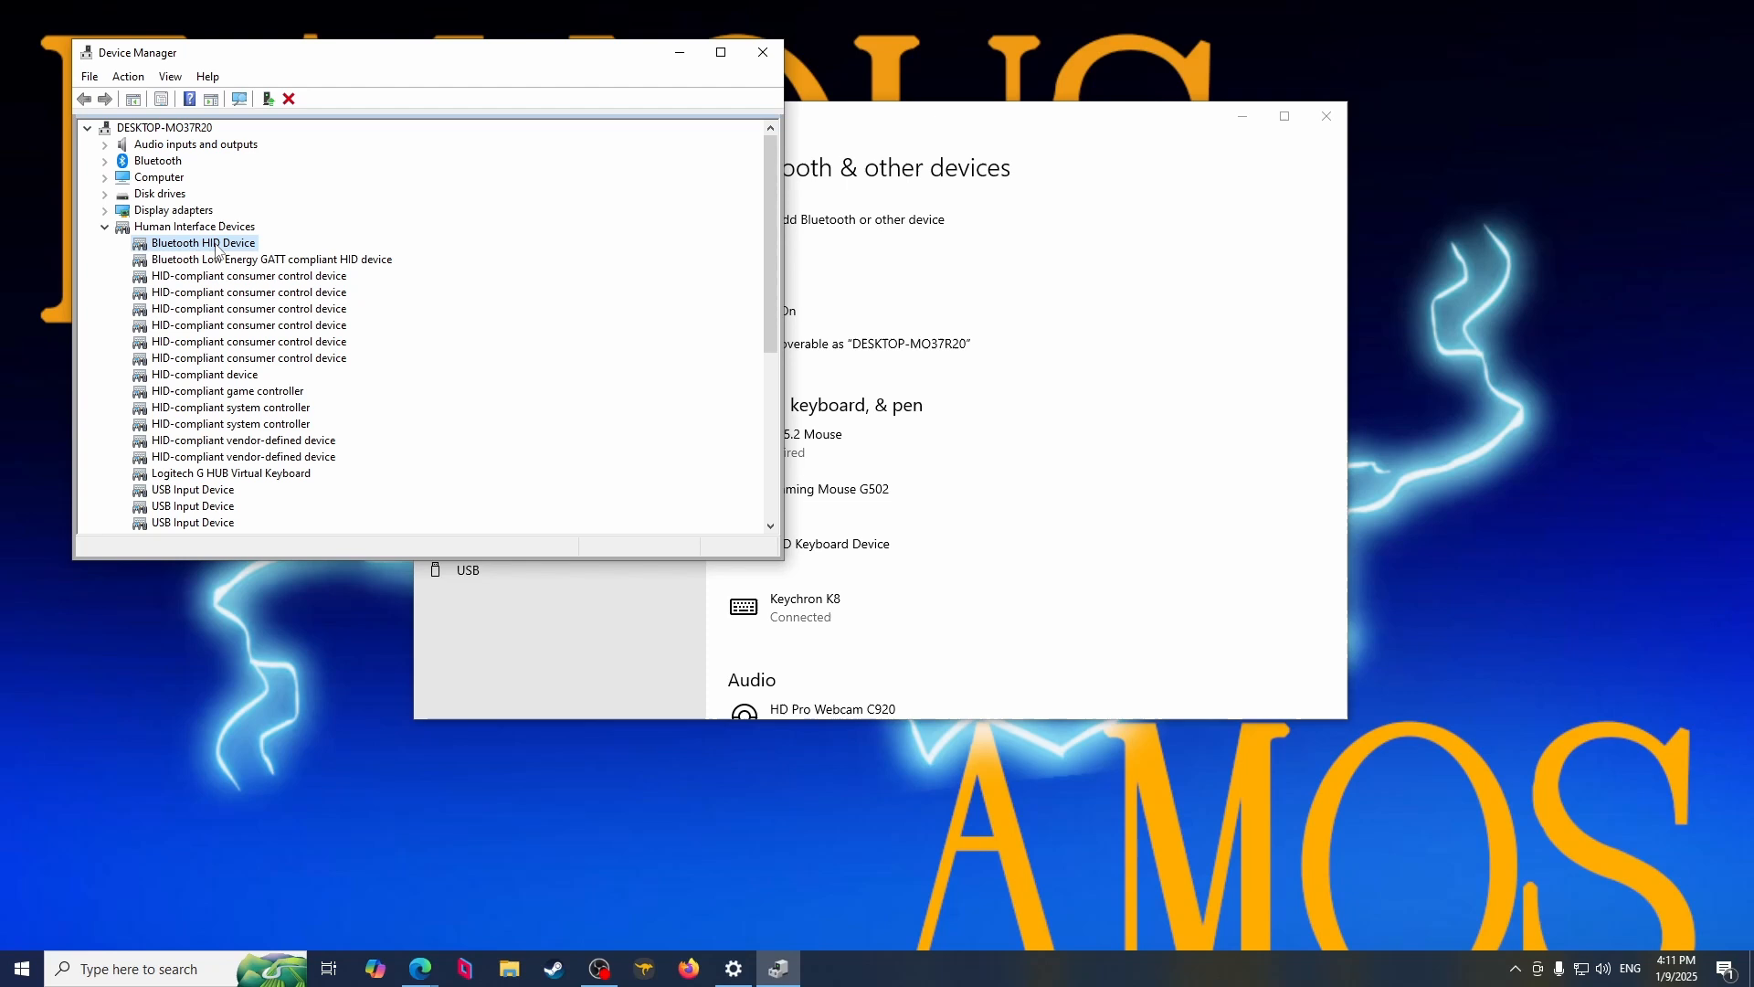
pyautogui.doubleClick(201, 243)
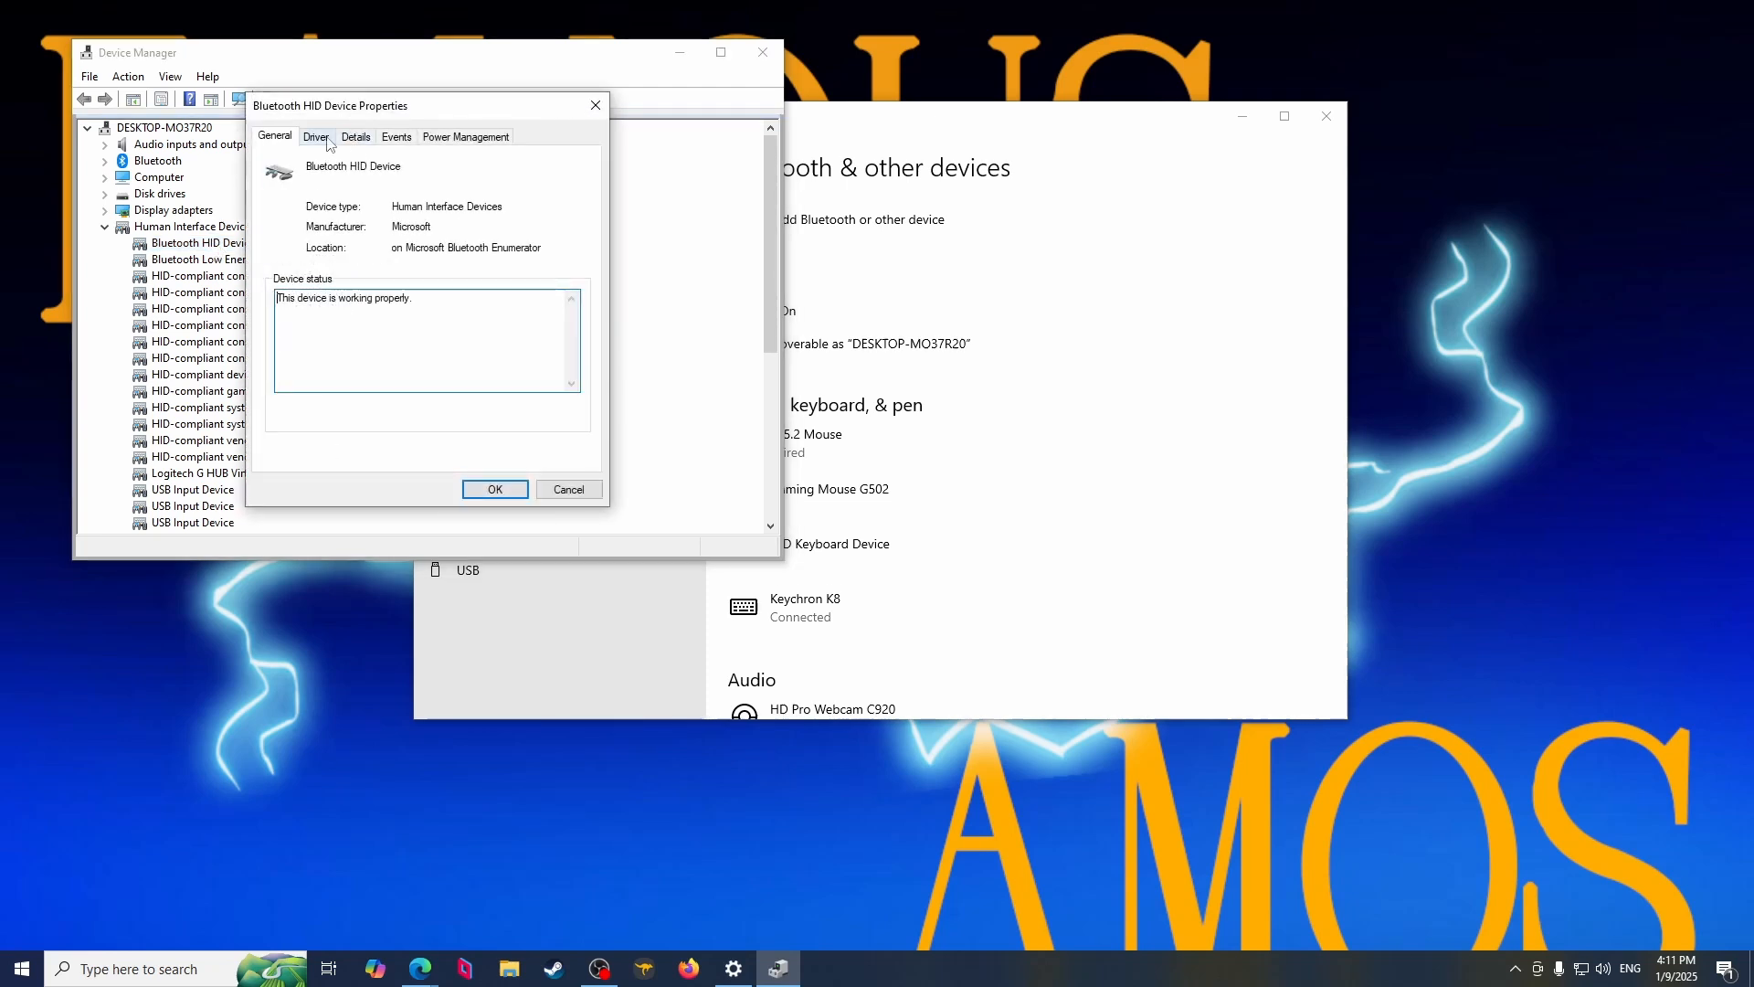
pyautogui.click(464, 136)
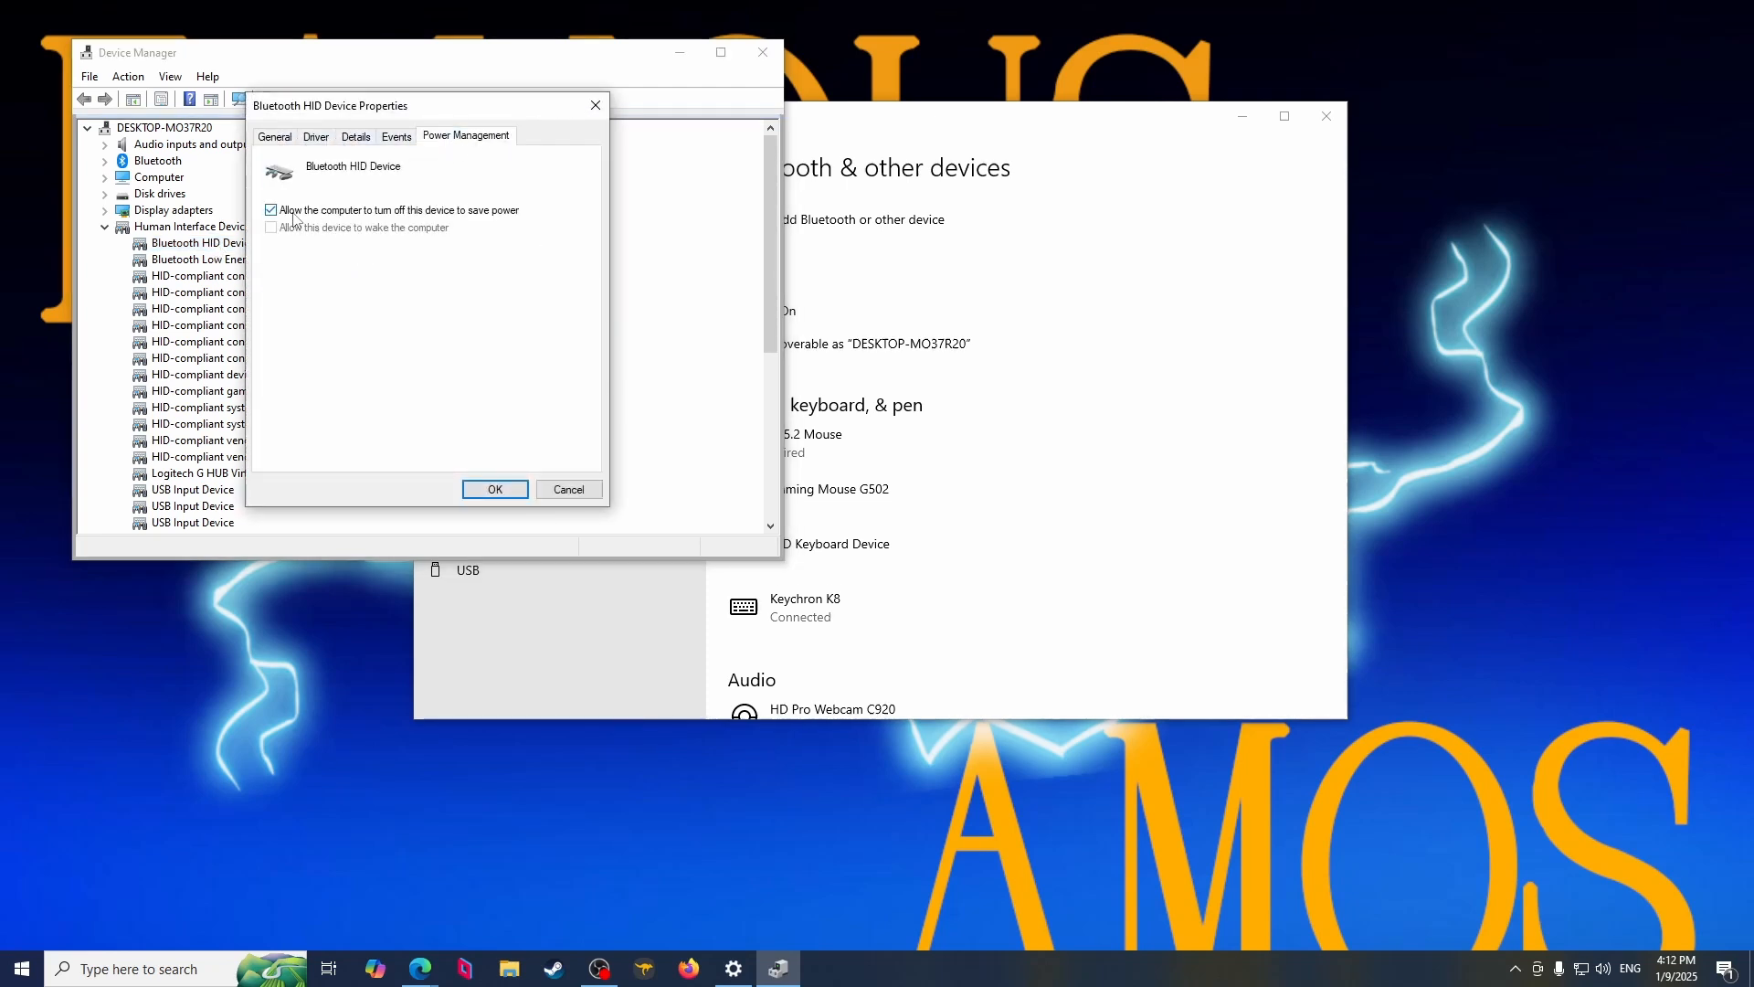
pyautogui.click(271, 208)
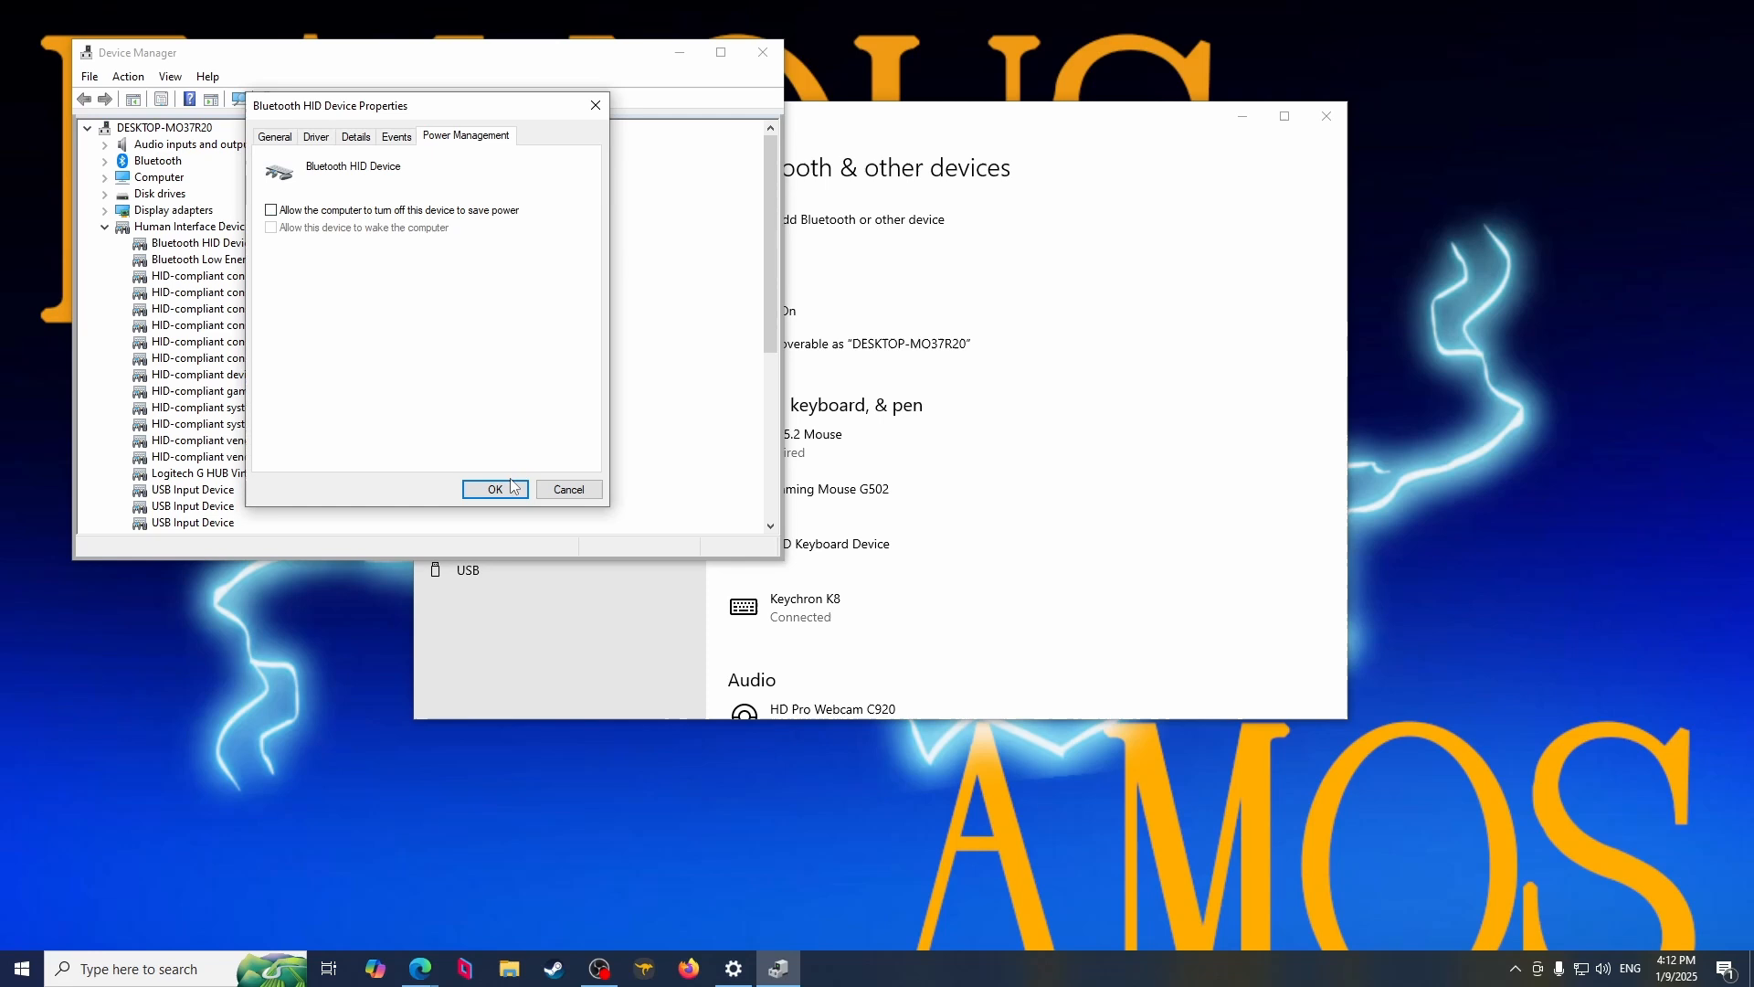
pyautogui.click(495, 490)
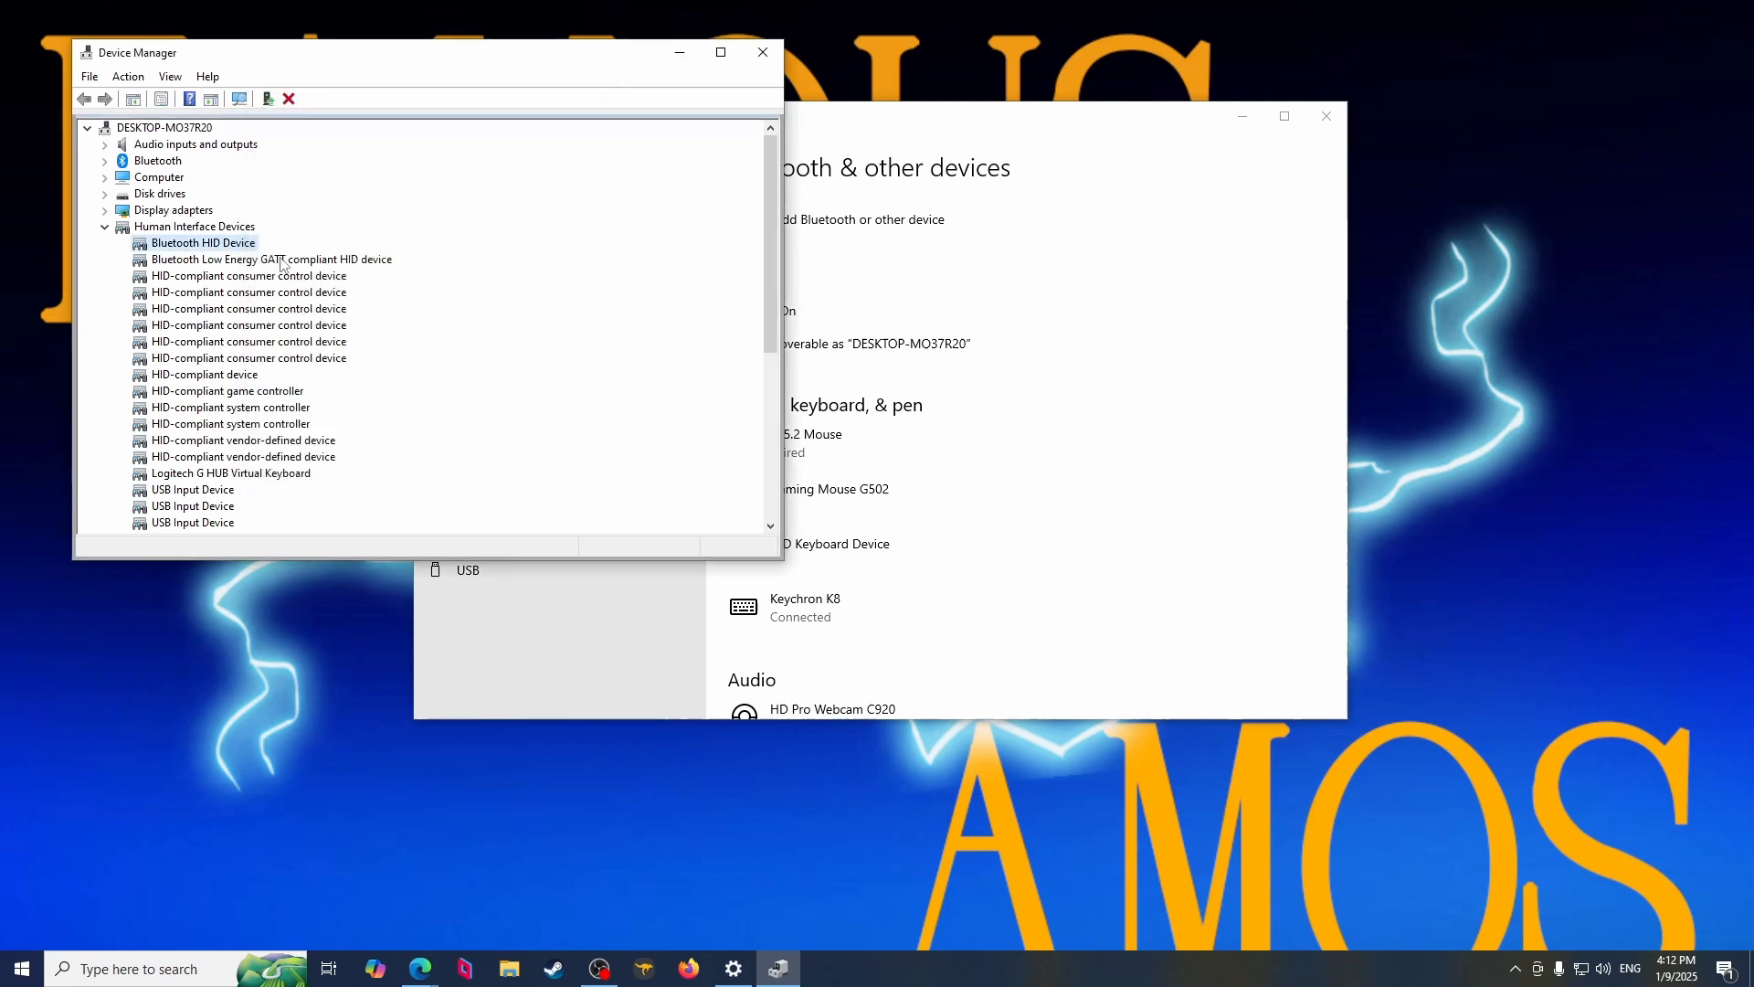
# Check the Bluetooth Low Energy GATT compliant HID device's properties, then close Device Manager.
pyautogui.click(272, 257)
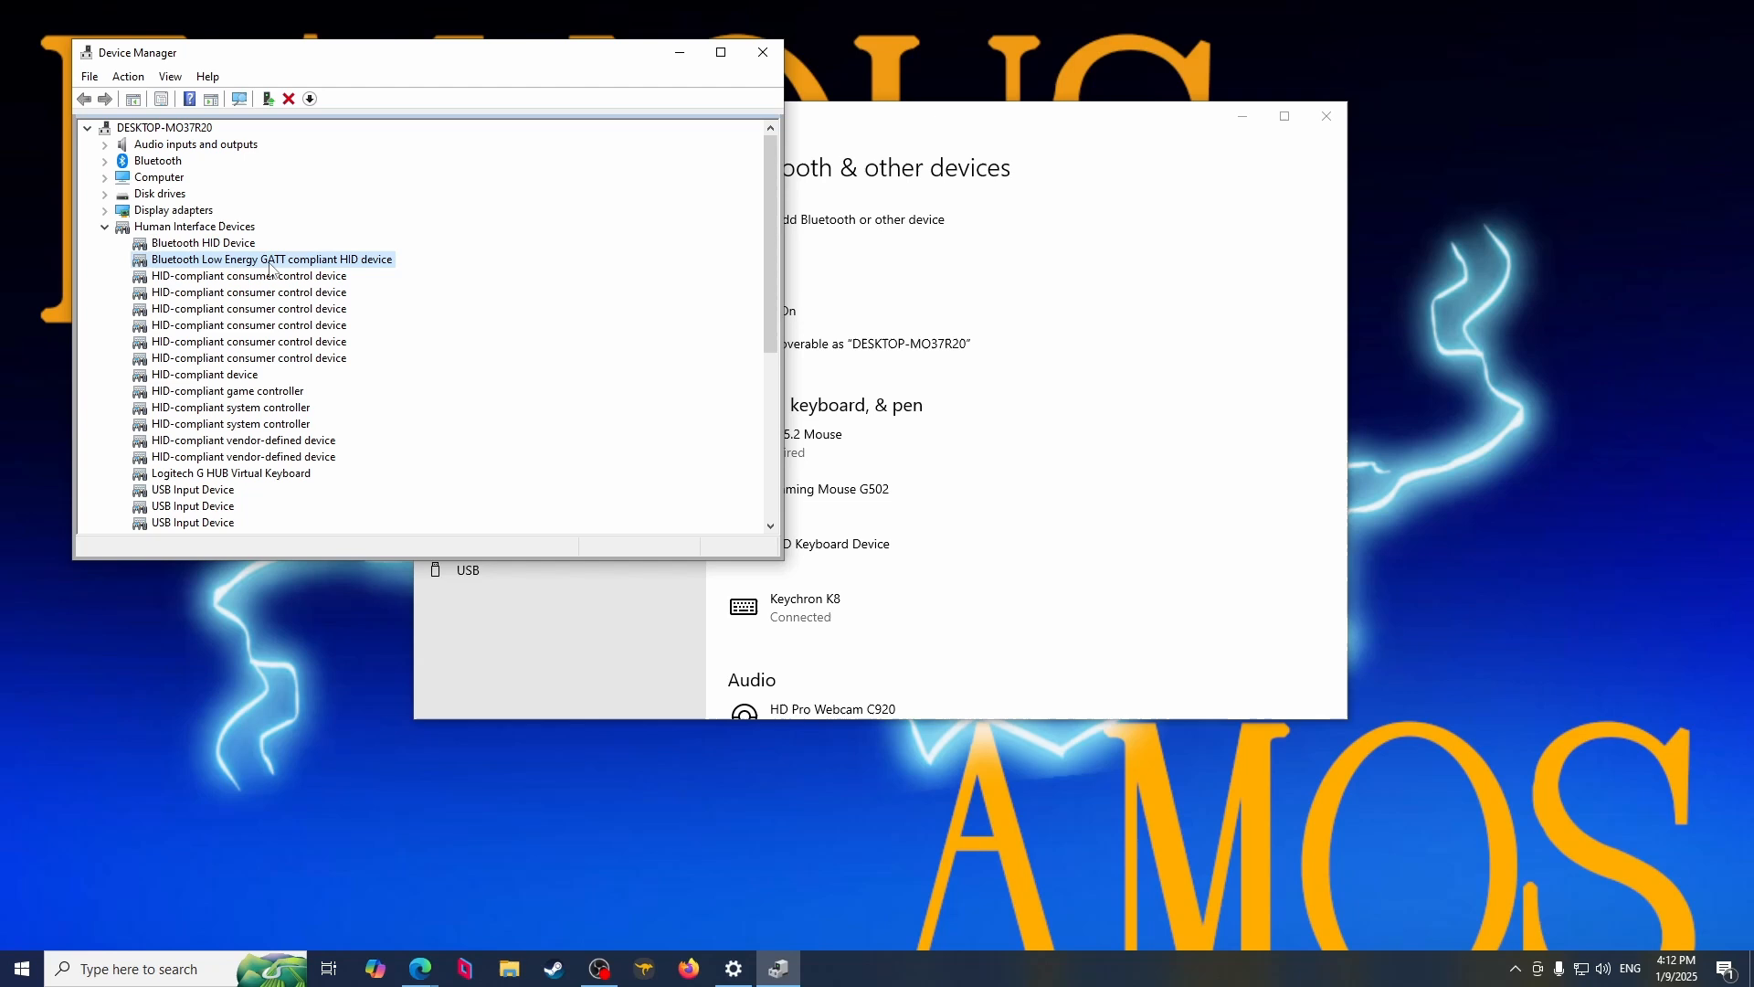
pyautogui.doubleClick(270, 258)
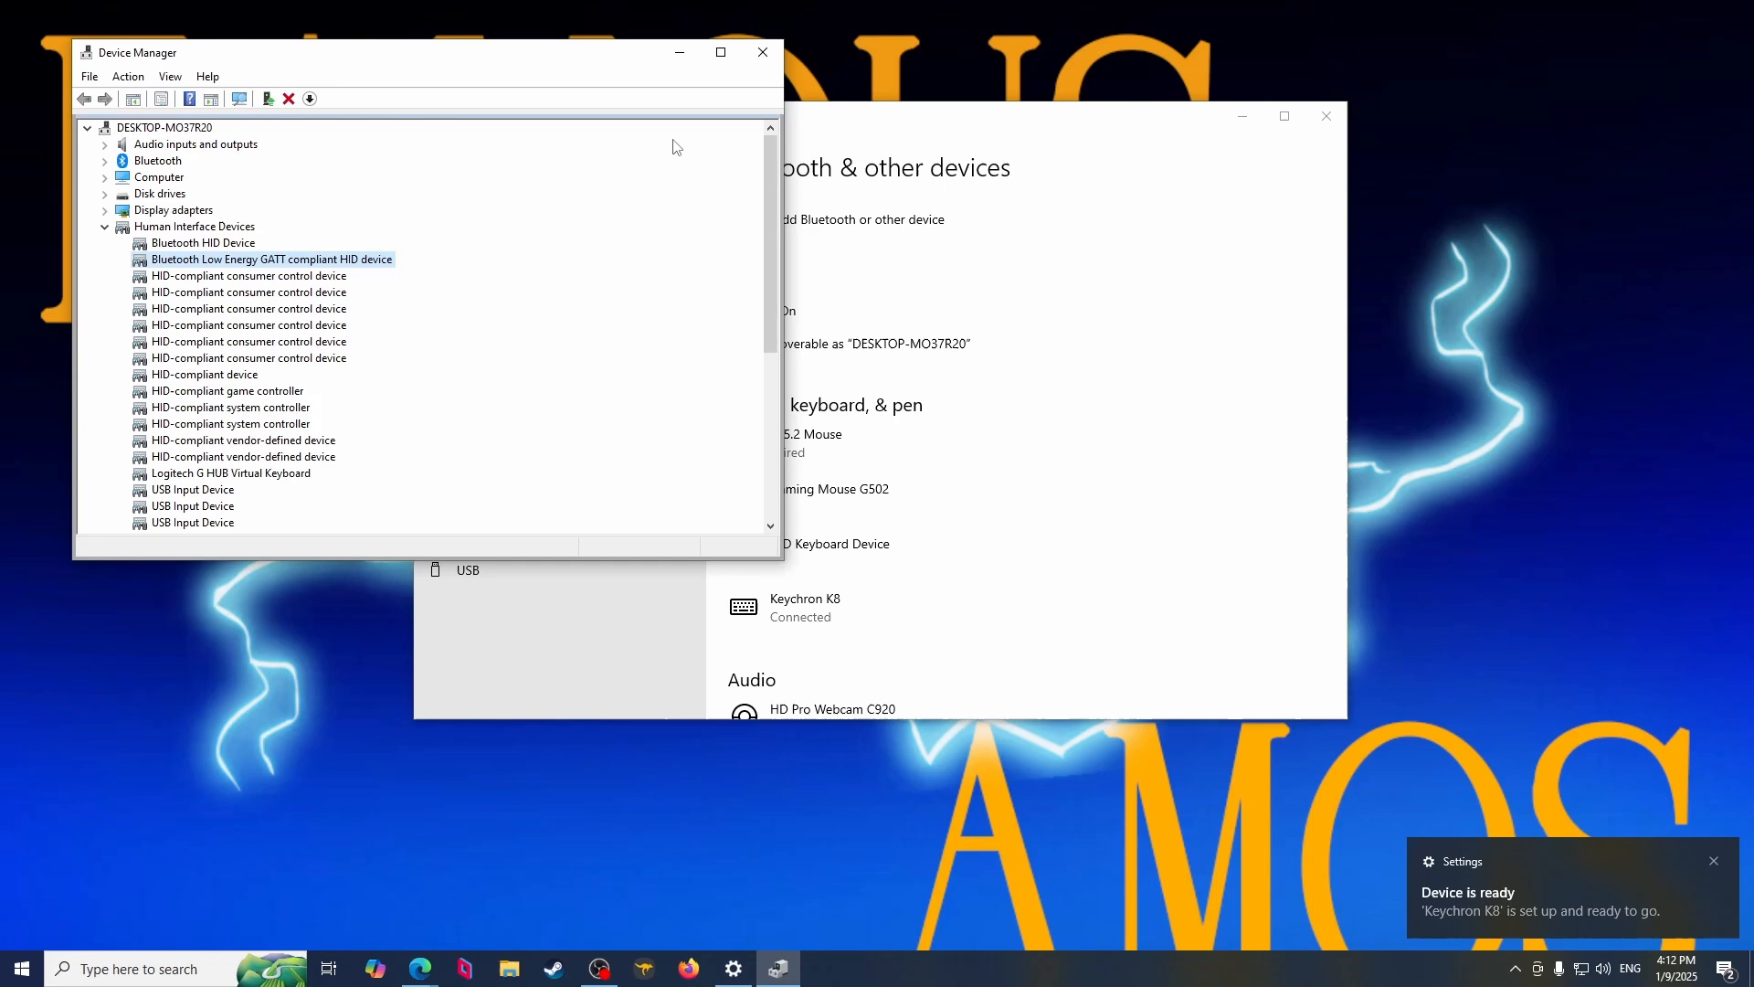
pyautogui.moveTo(762, 52)
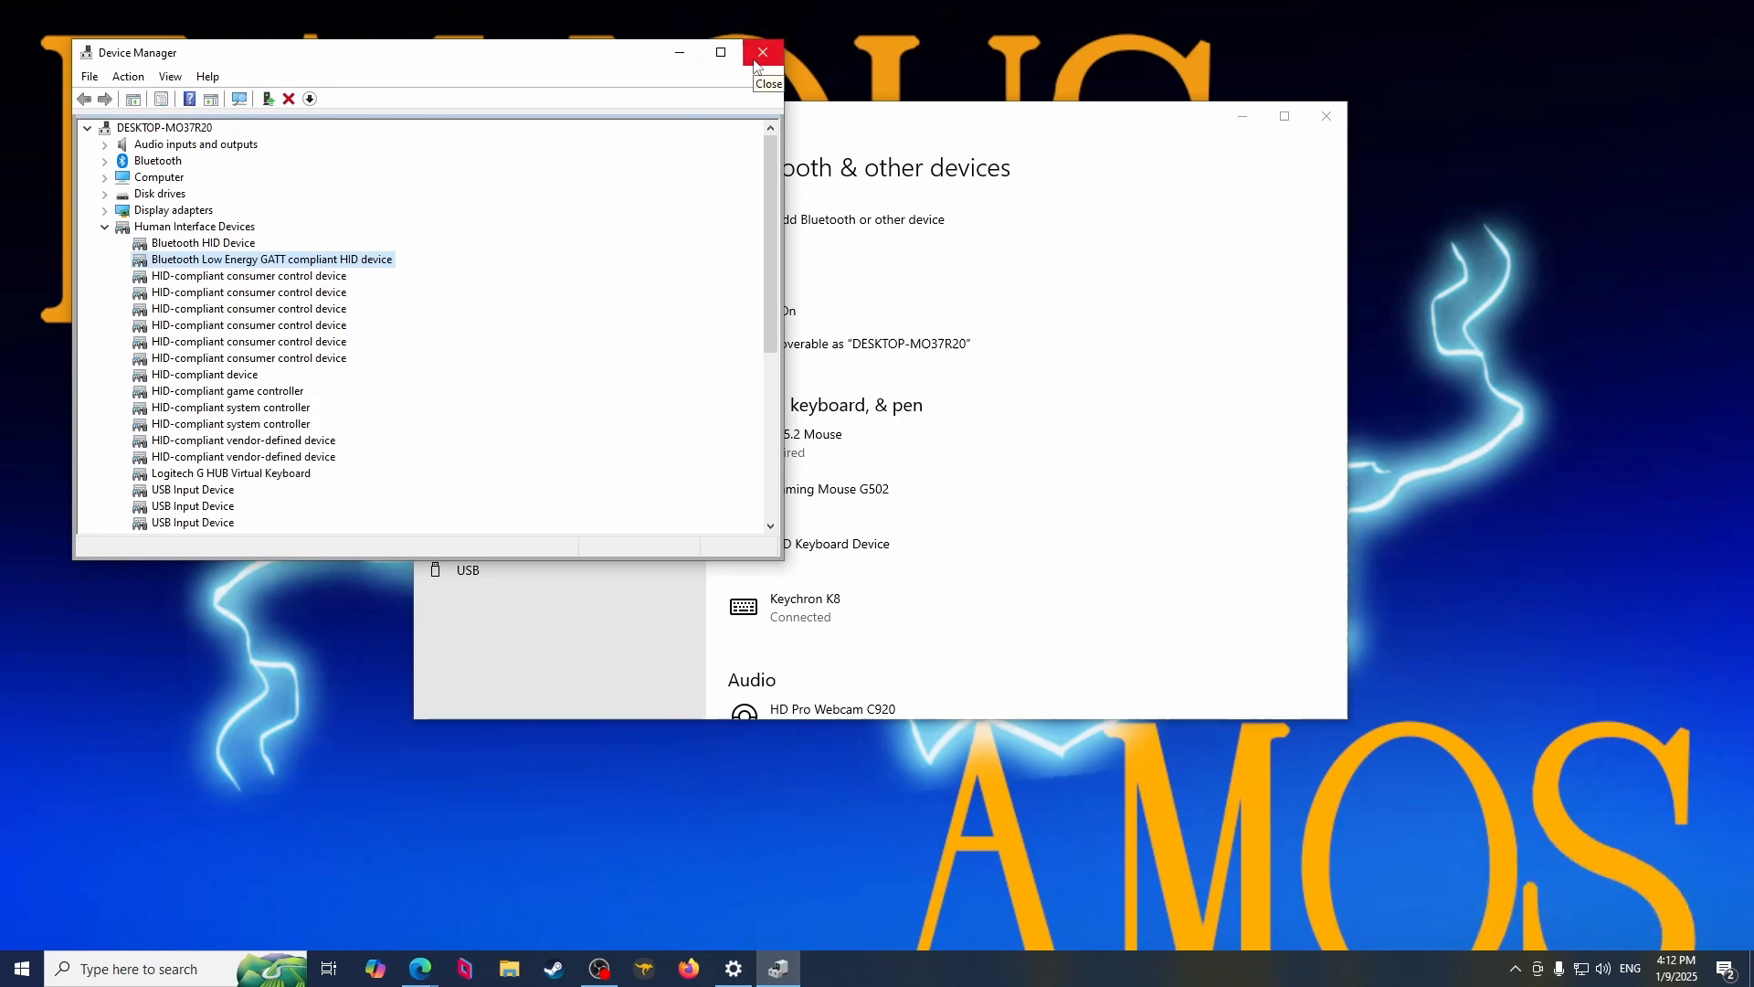
pyautogui.click(764, 51)
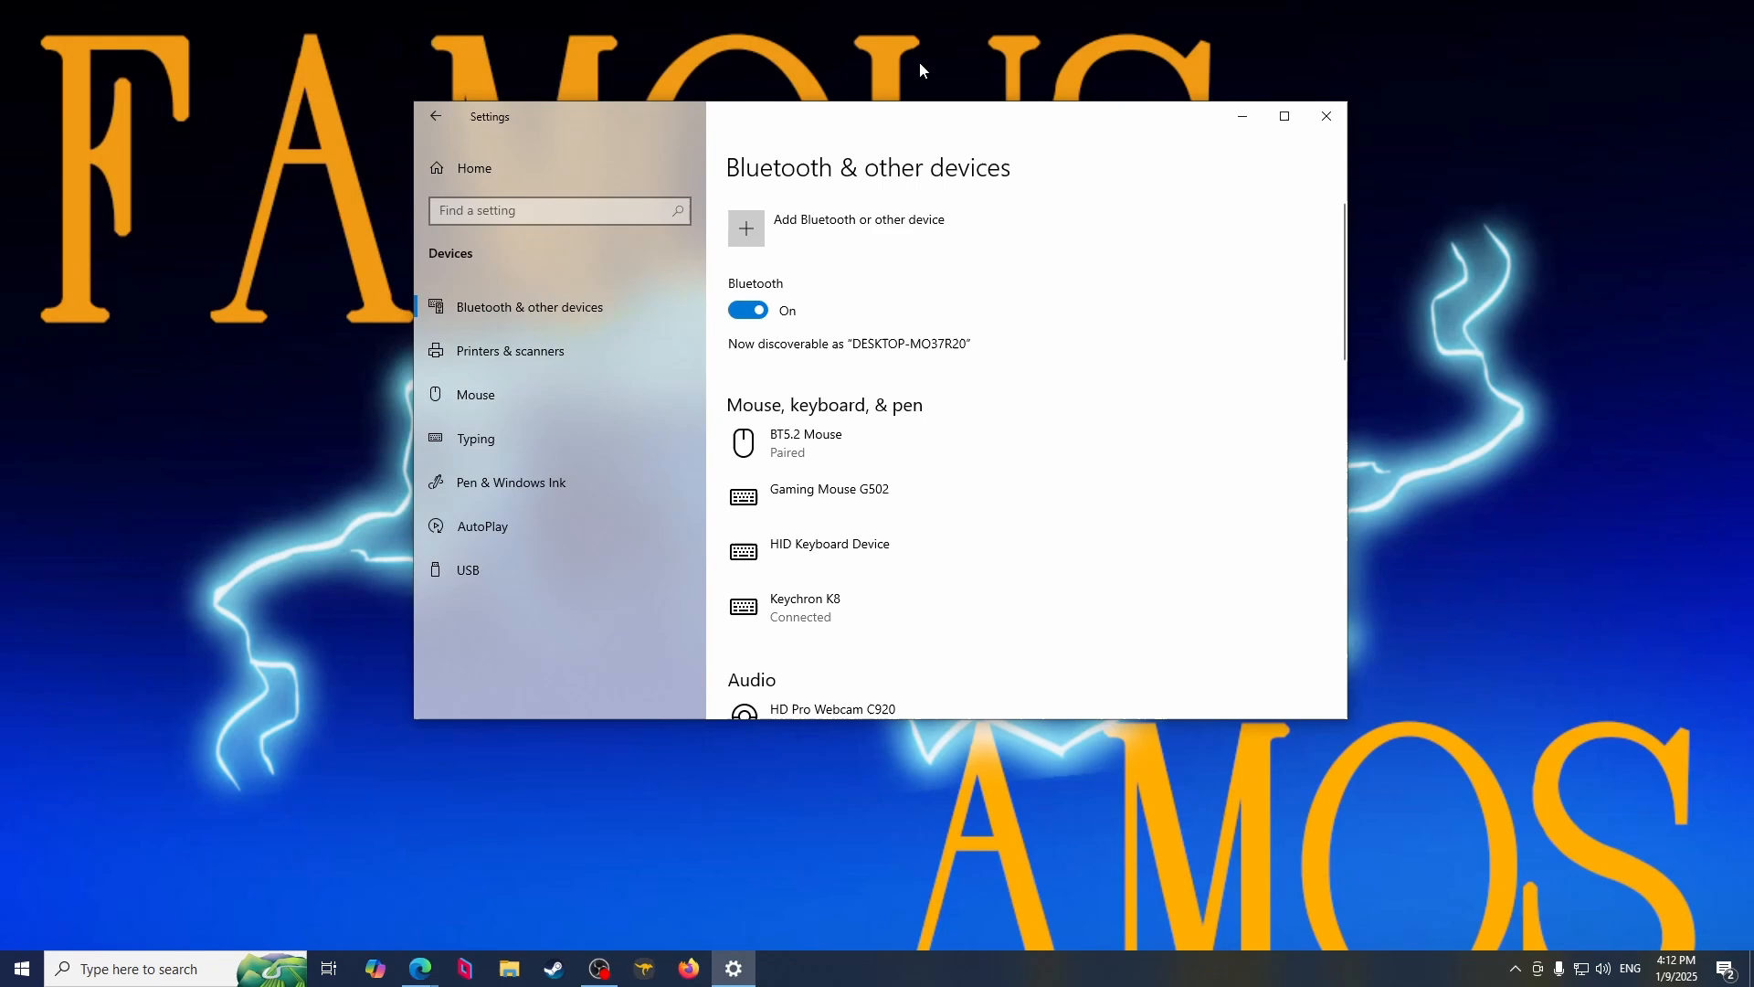
pyautogui.moveTo(905, 80)
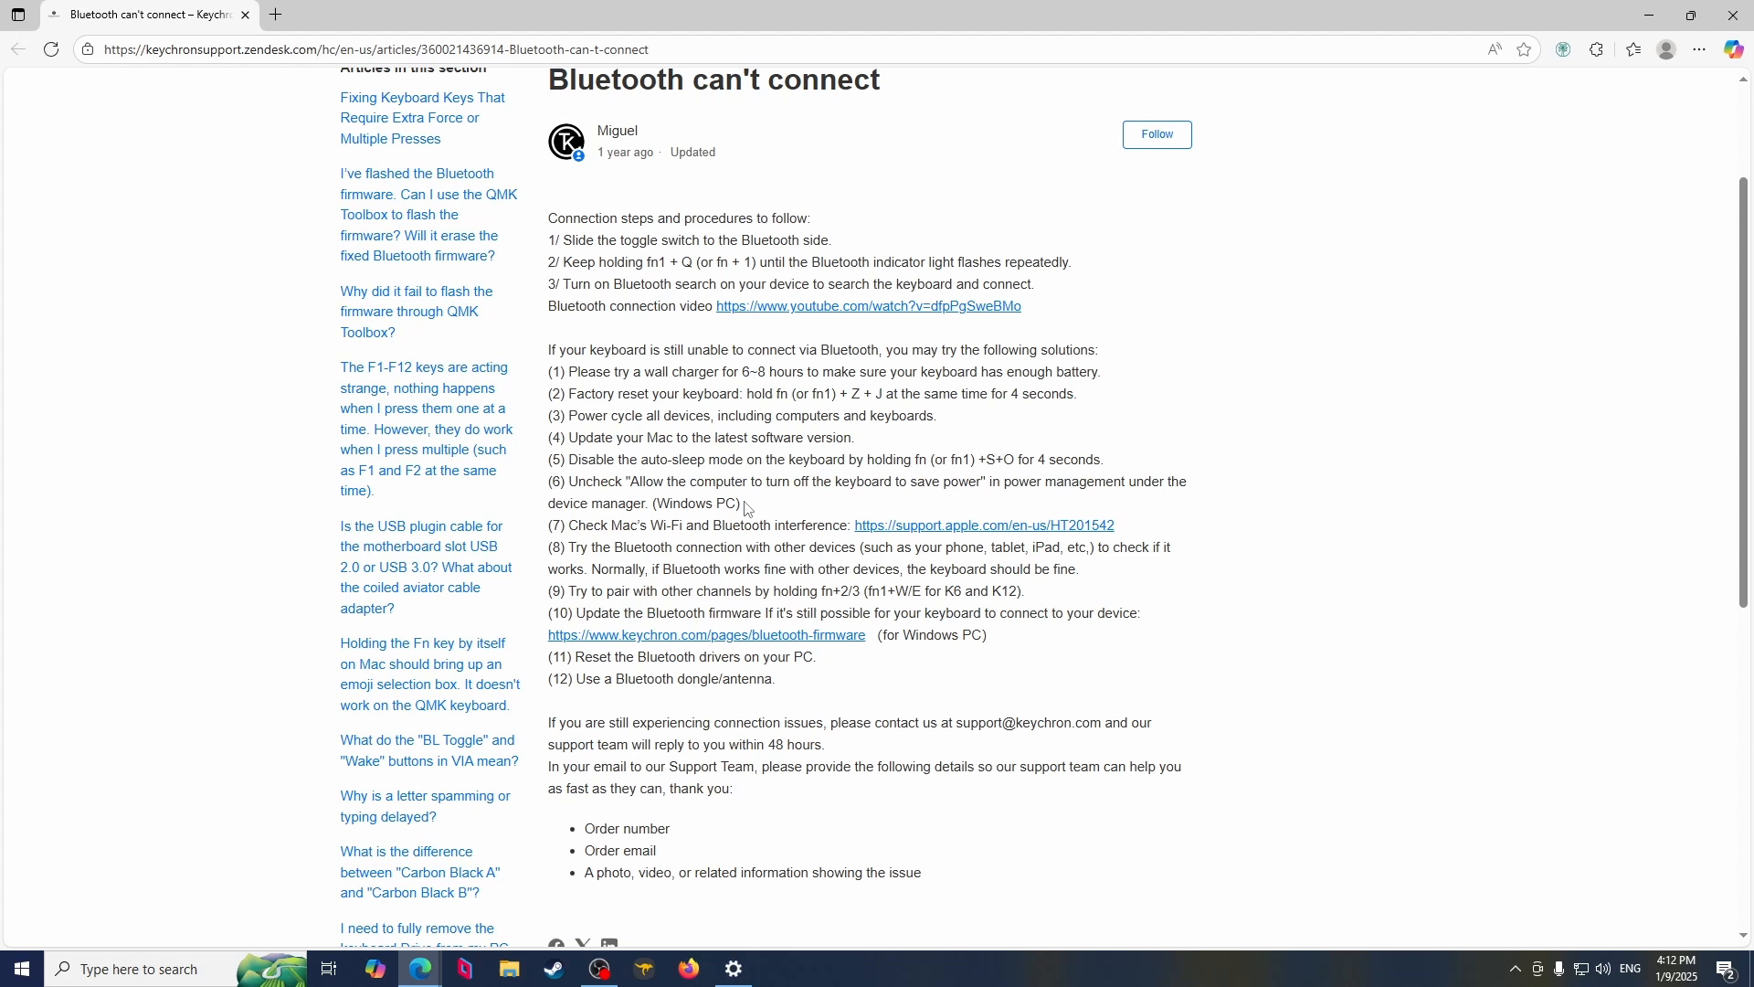
pyautogui.moveTo(599, 453)
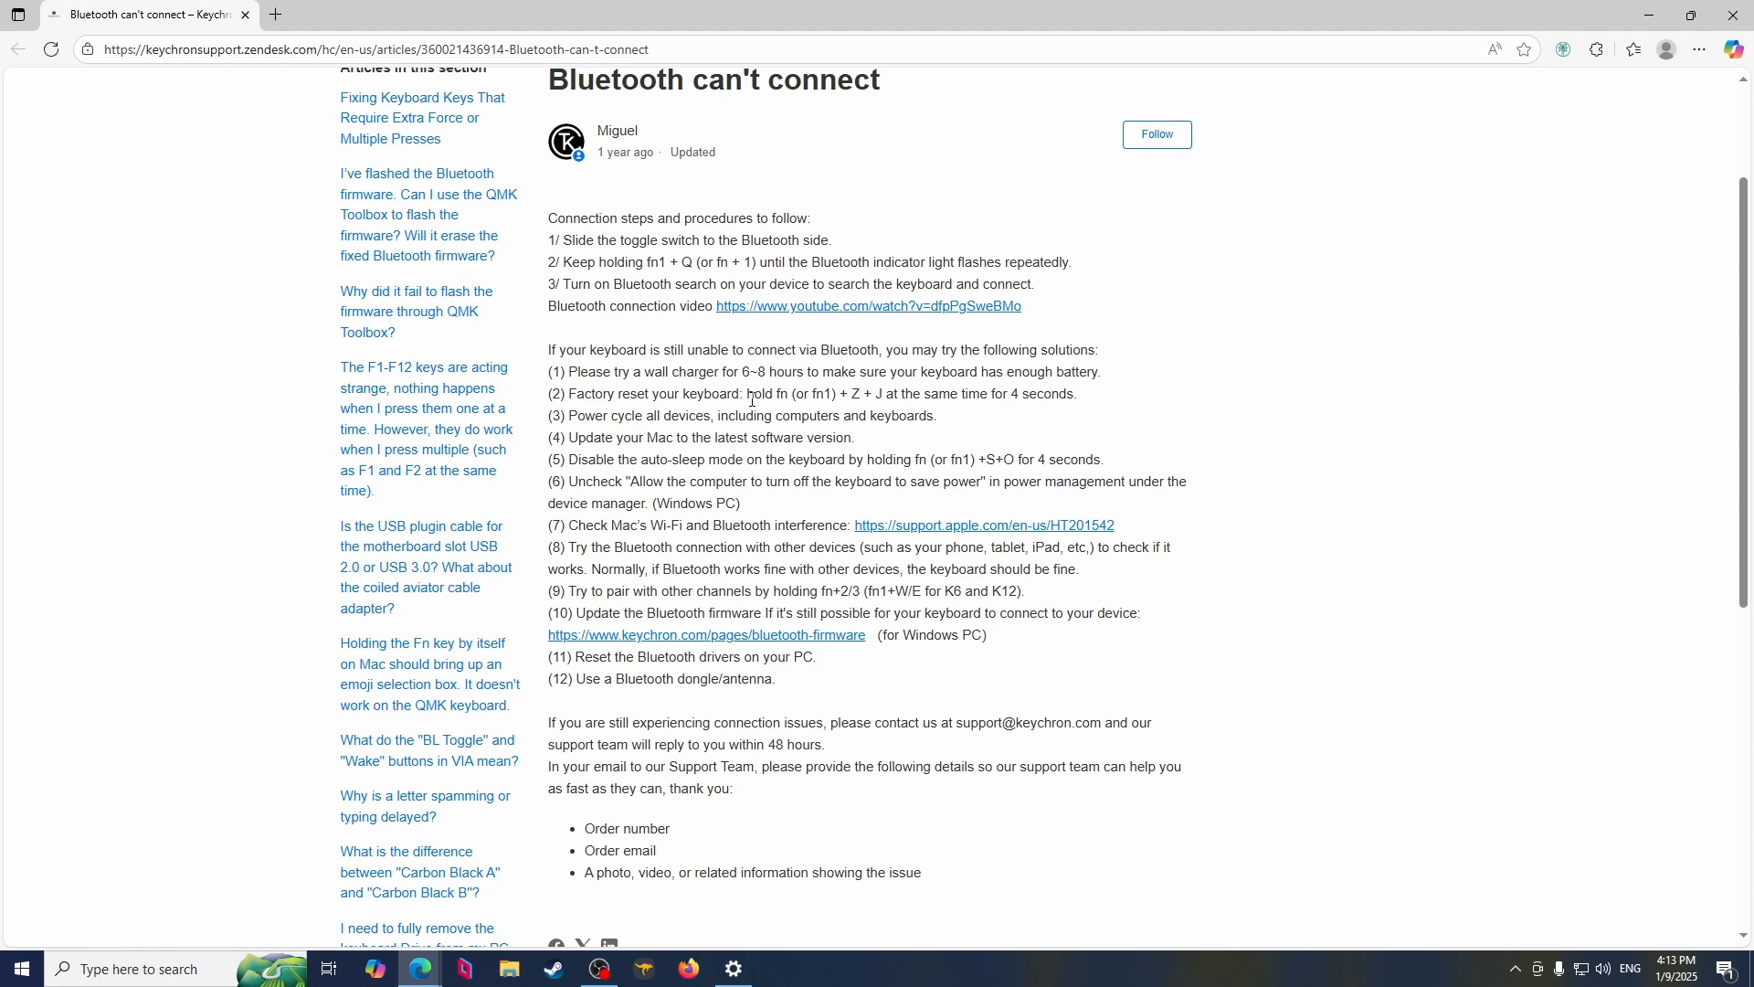
# Highlight the article's fn+Z+J factory-reset step and start pairing a new Bluetooth device in Settings.
pyautogui.doubleClick(789, 395)
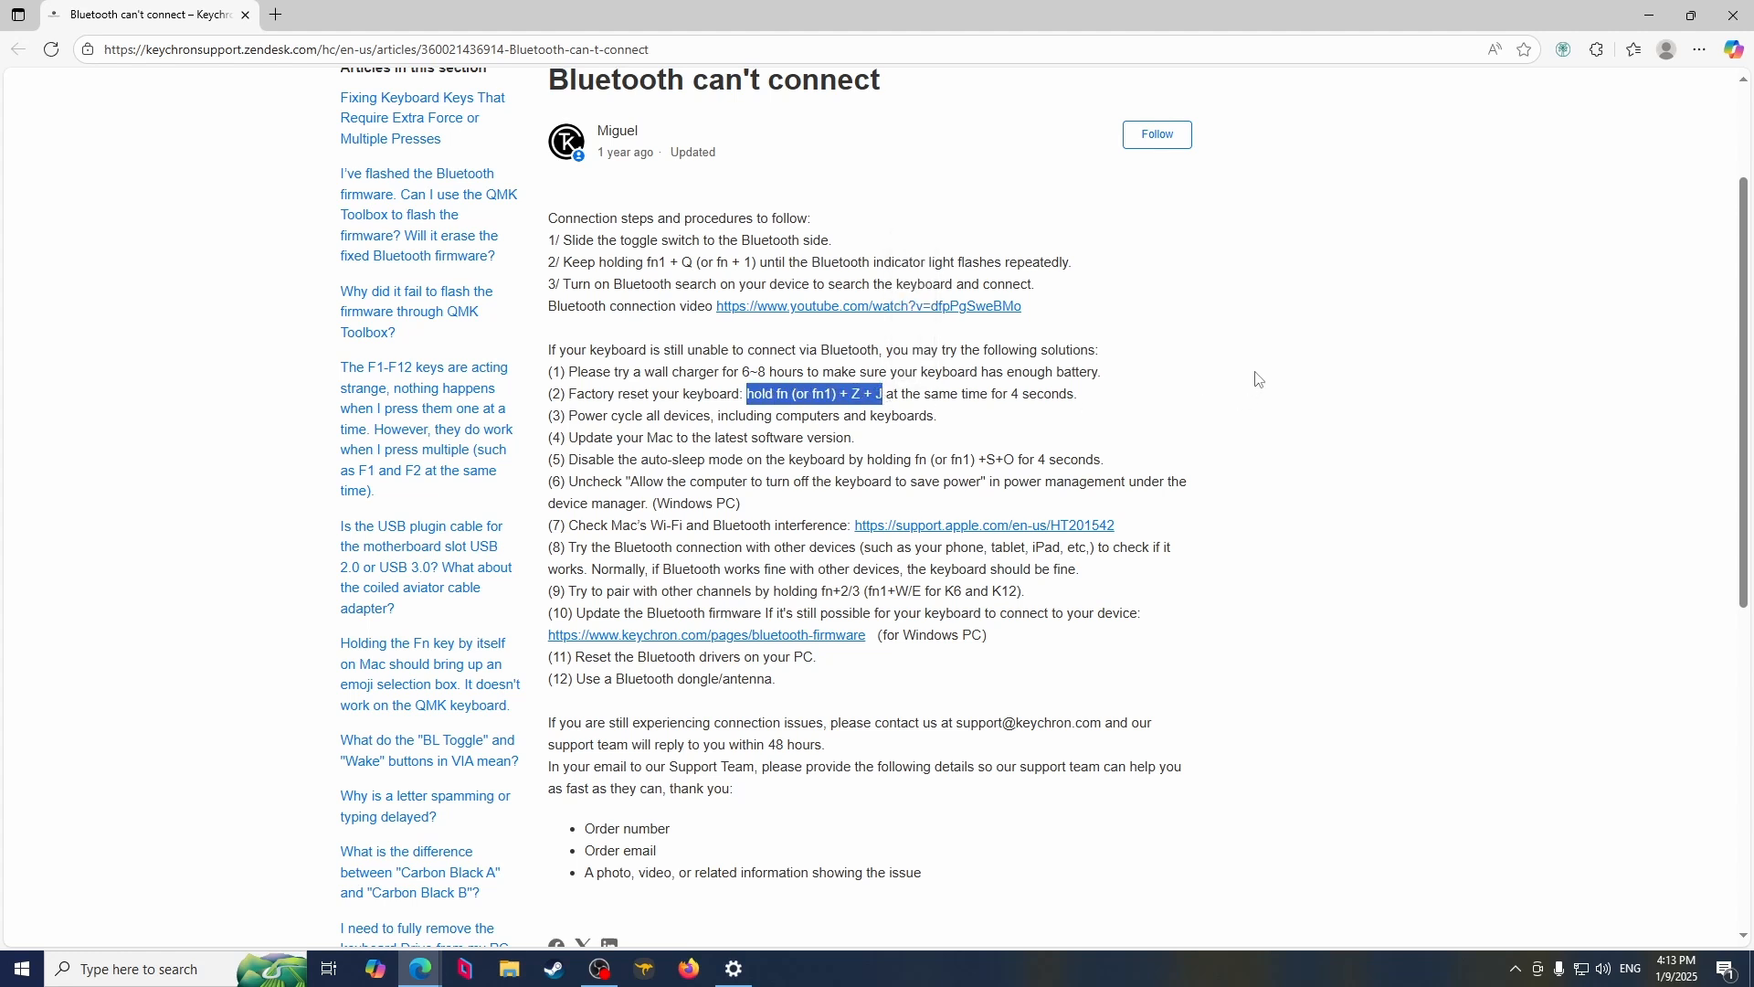
pyautogui.moveTo(1272, 353)
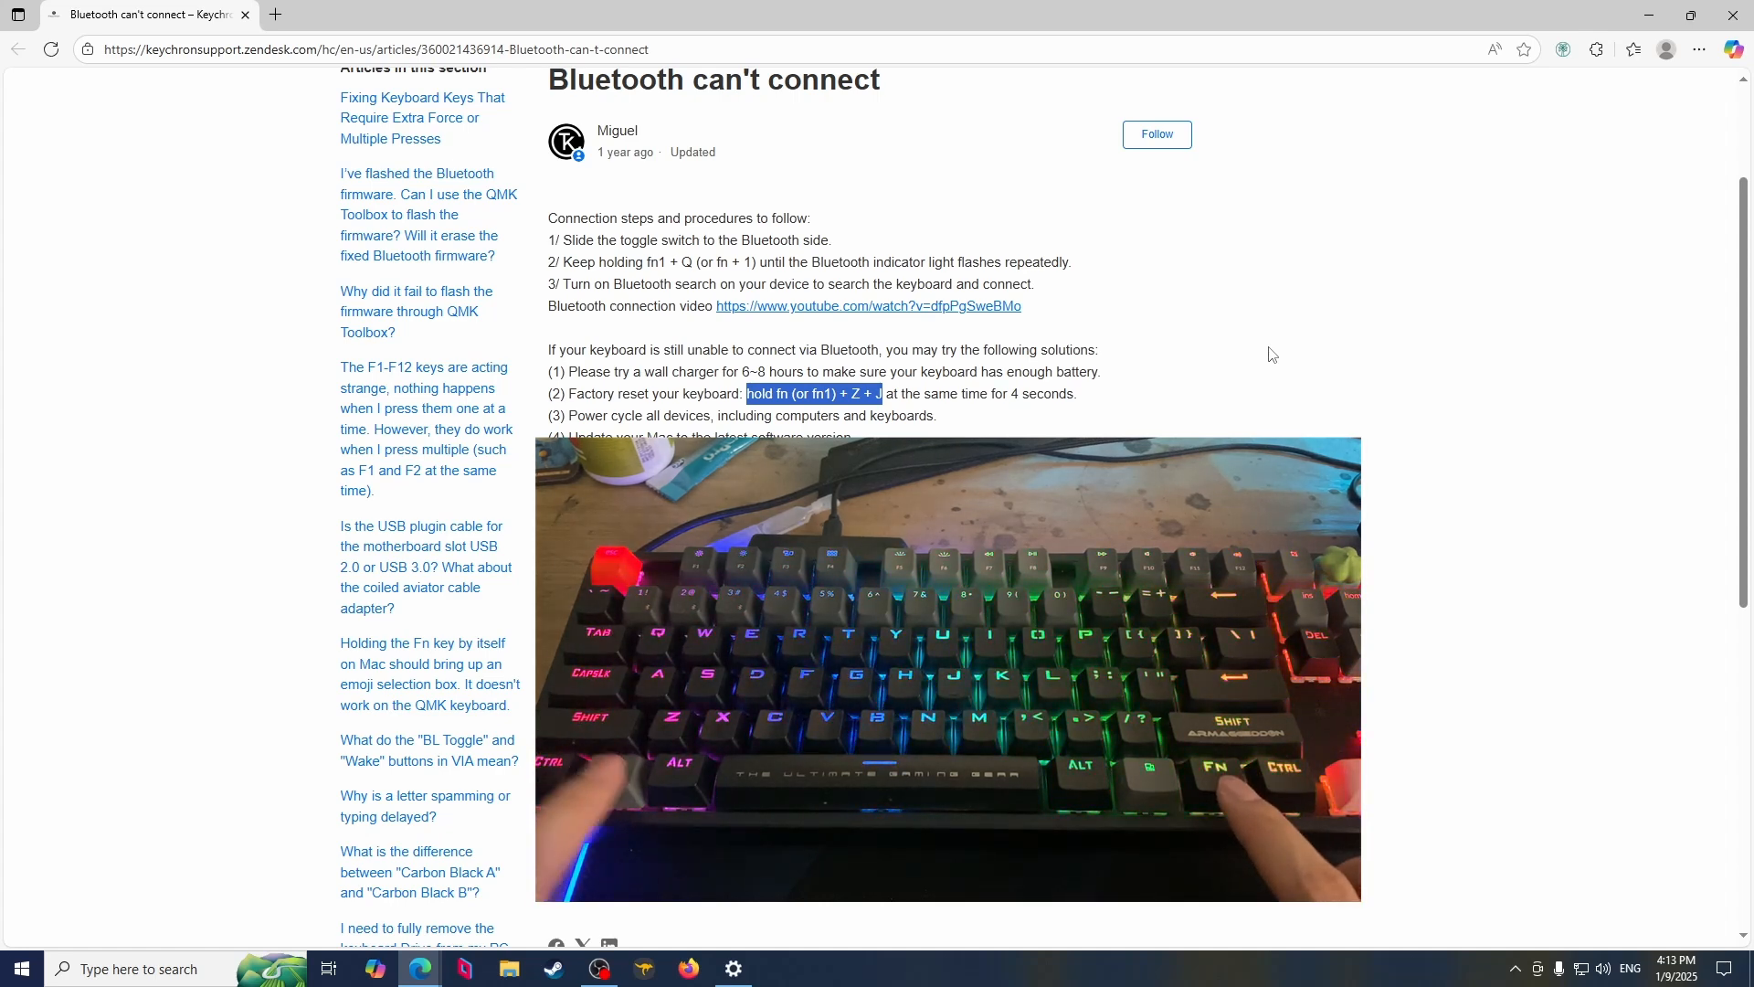
pyautogui.moveTo(1332, 421)
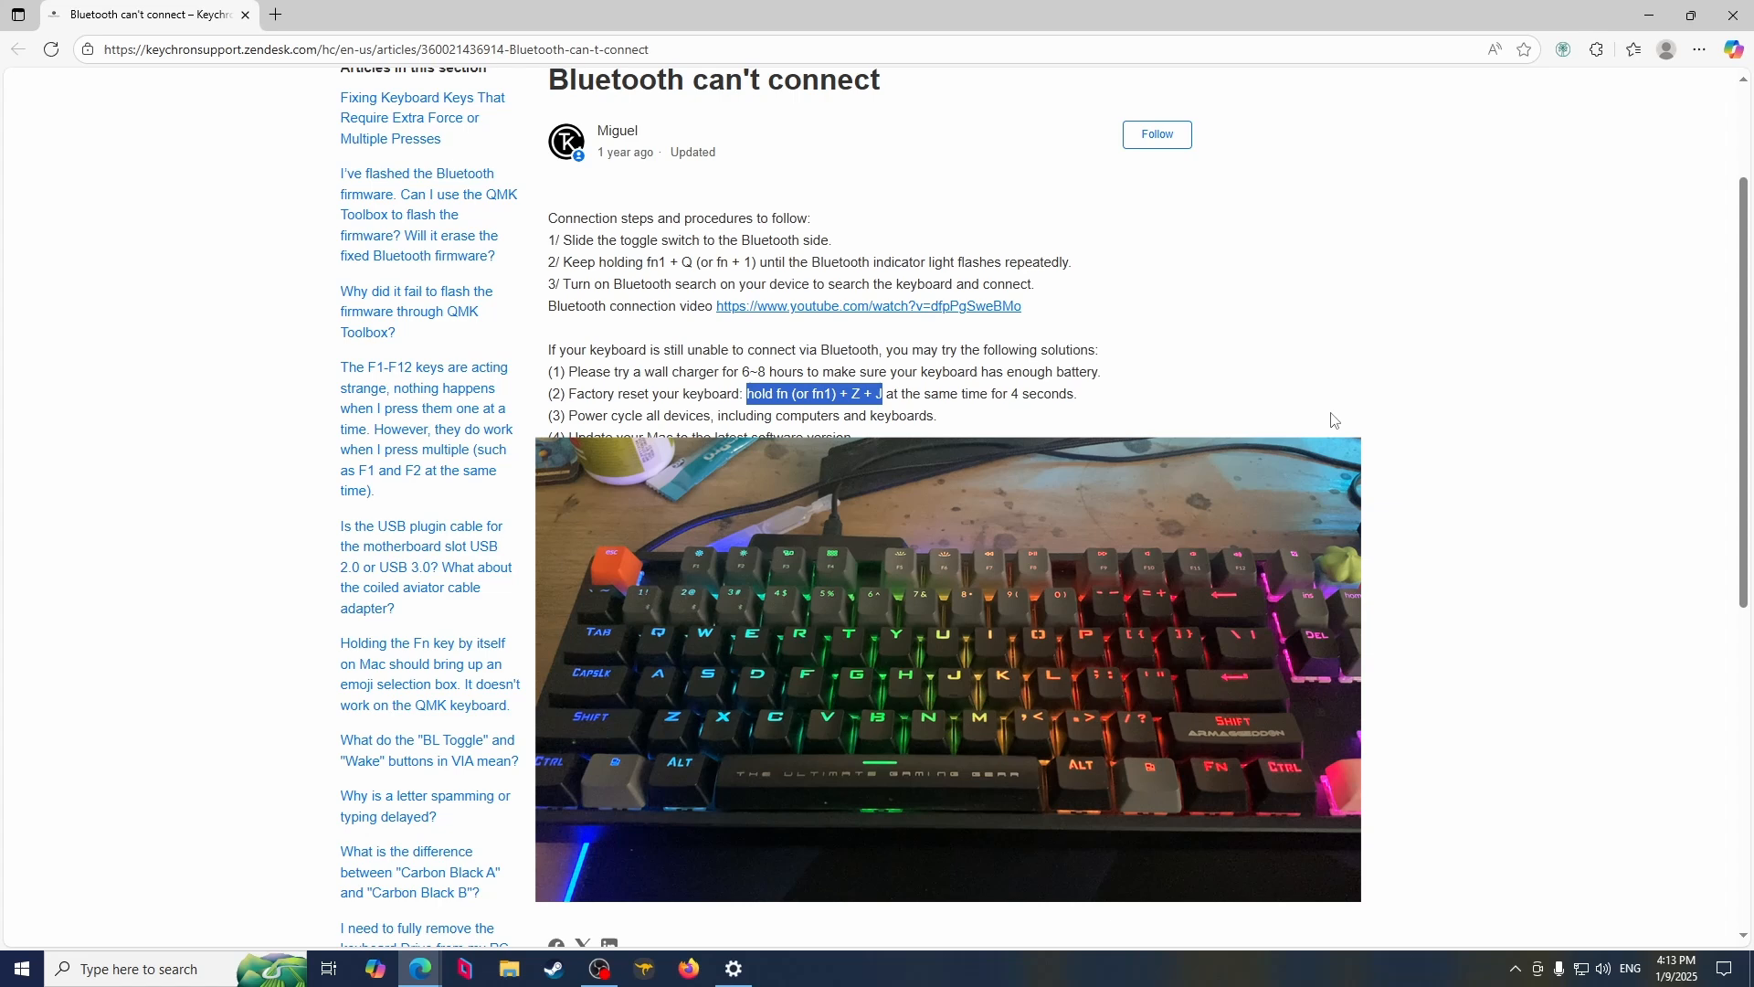
pyautogui.click(1542, 932)
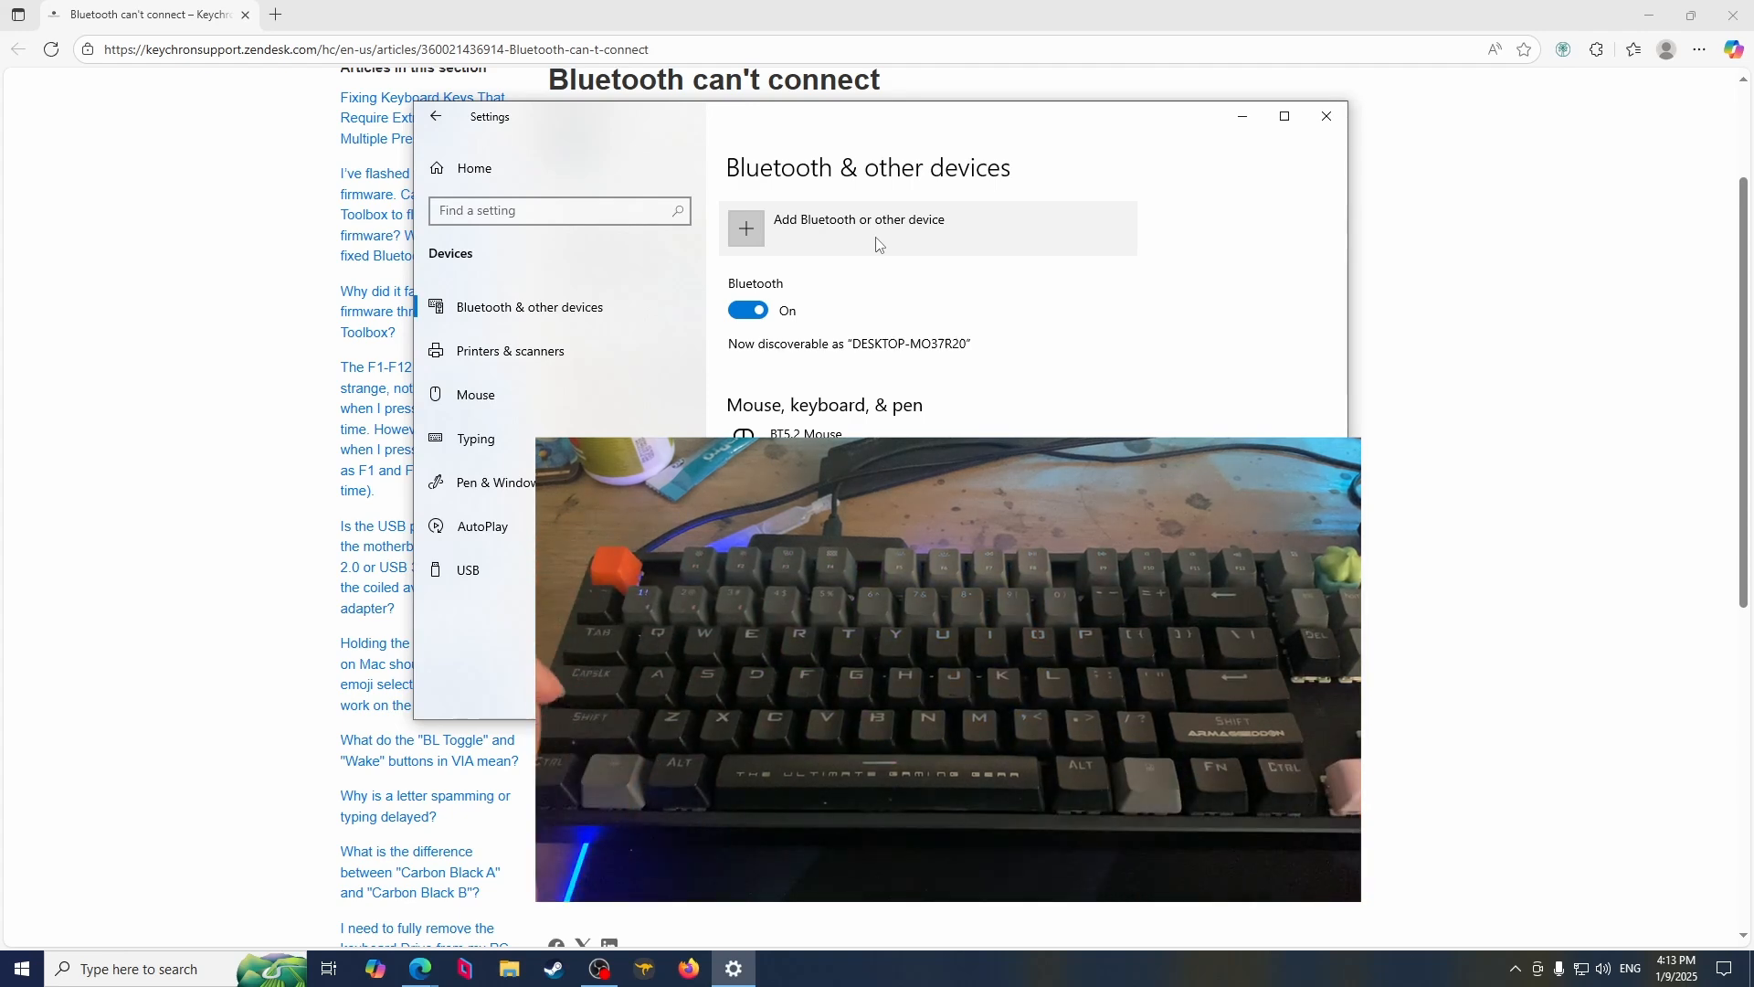
pyautogui.click(859, 219)
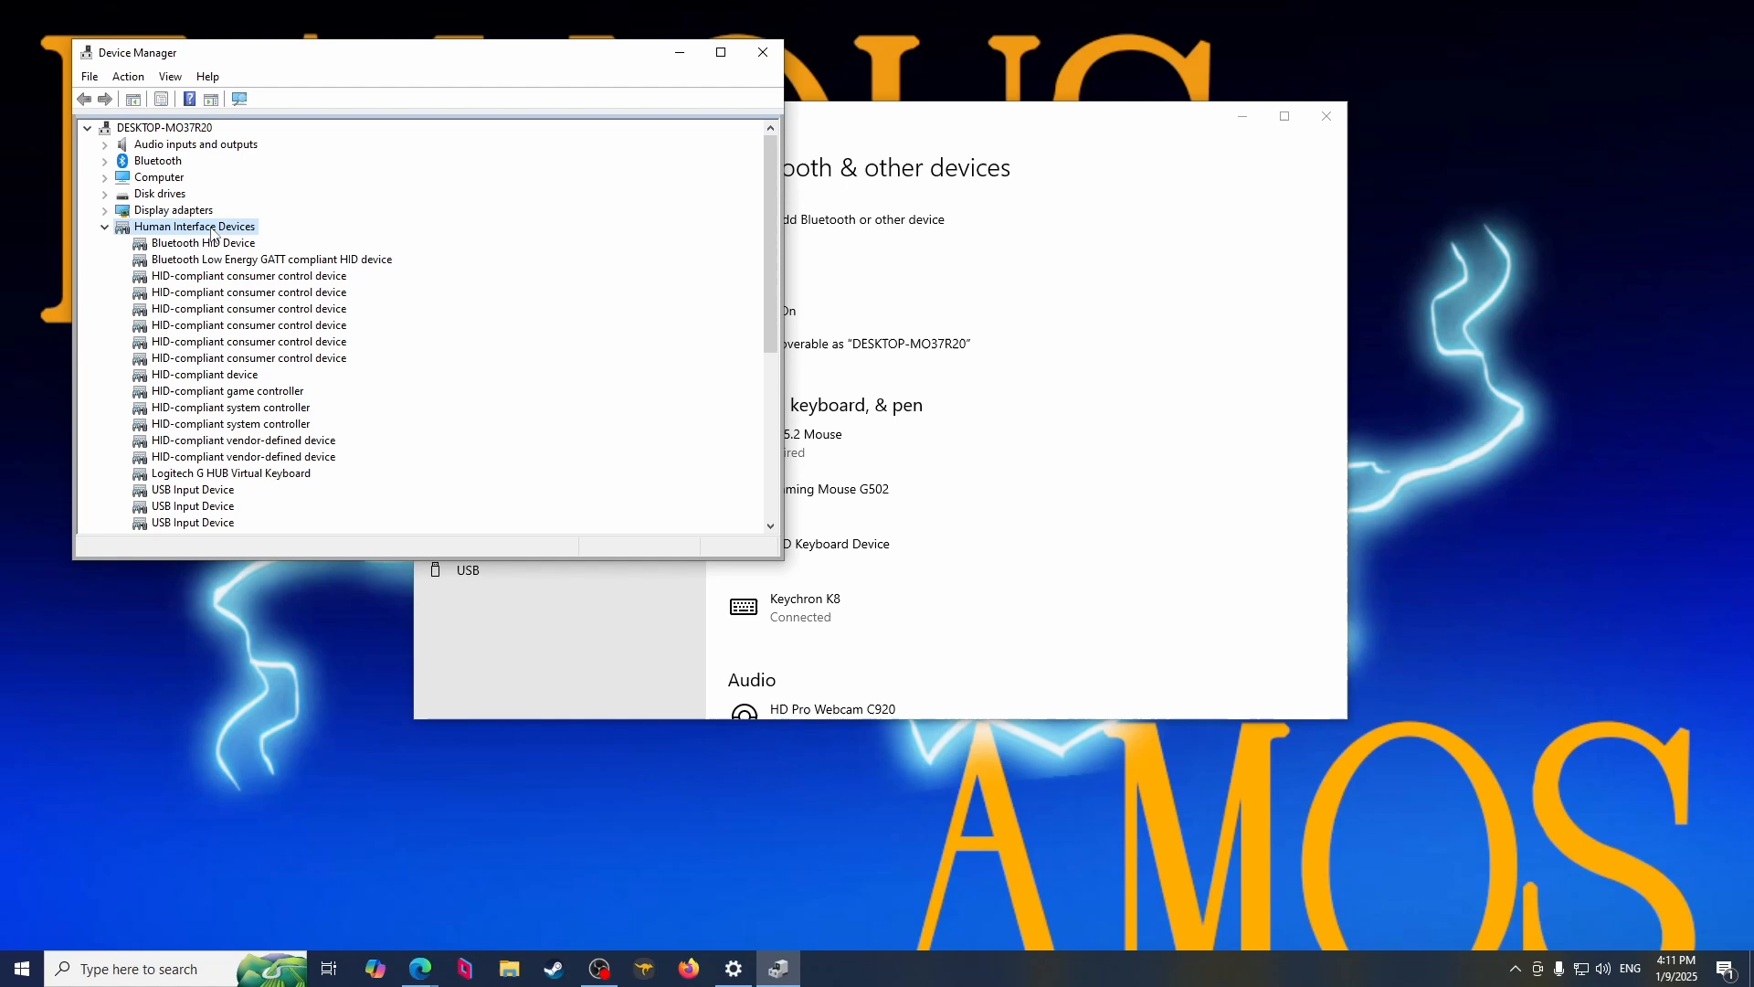
# Disable the power-saving shutoff for the Bluetooth HID Device in Power Management.
pyautogui.click(201, 243)
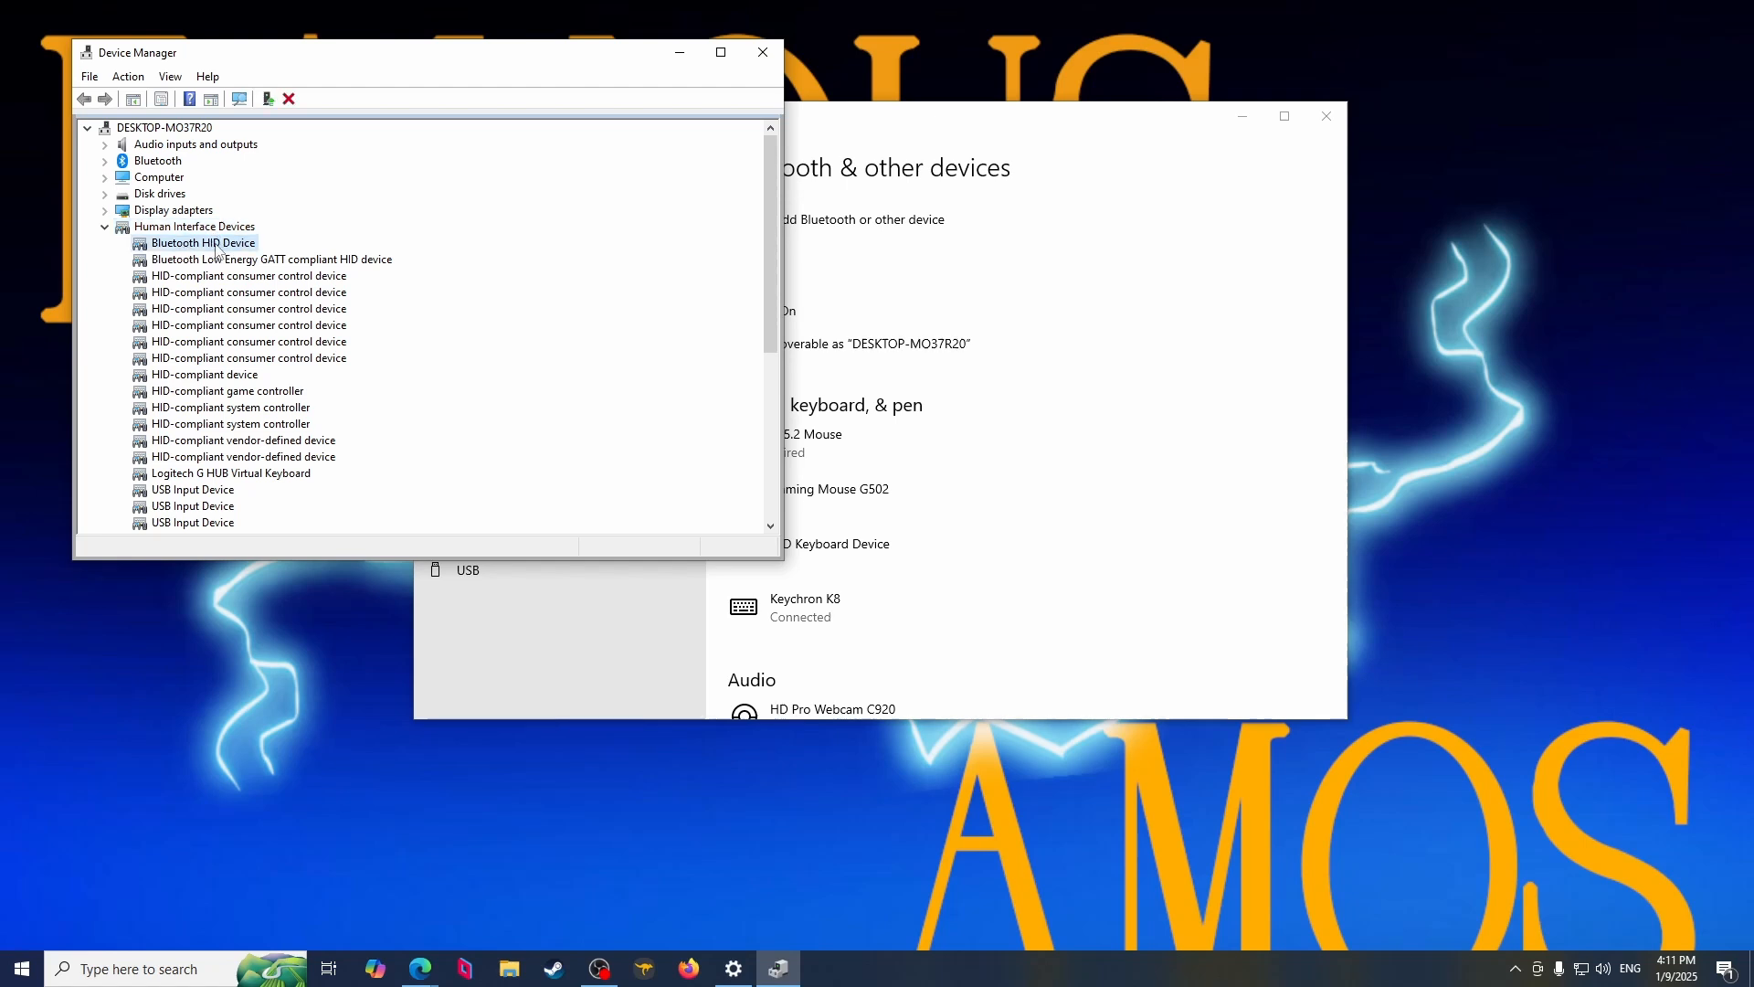
pyautogui.doubleClick(201, 243)
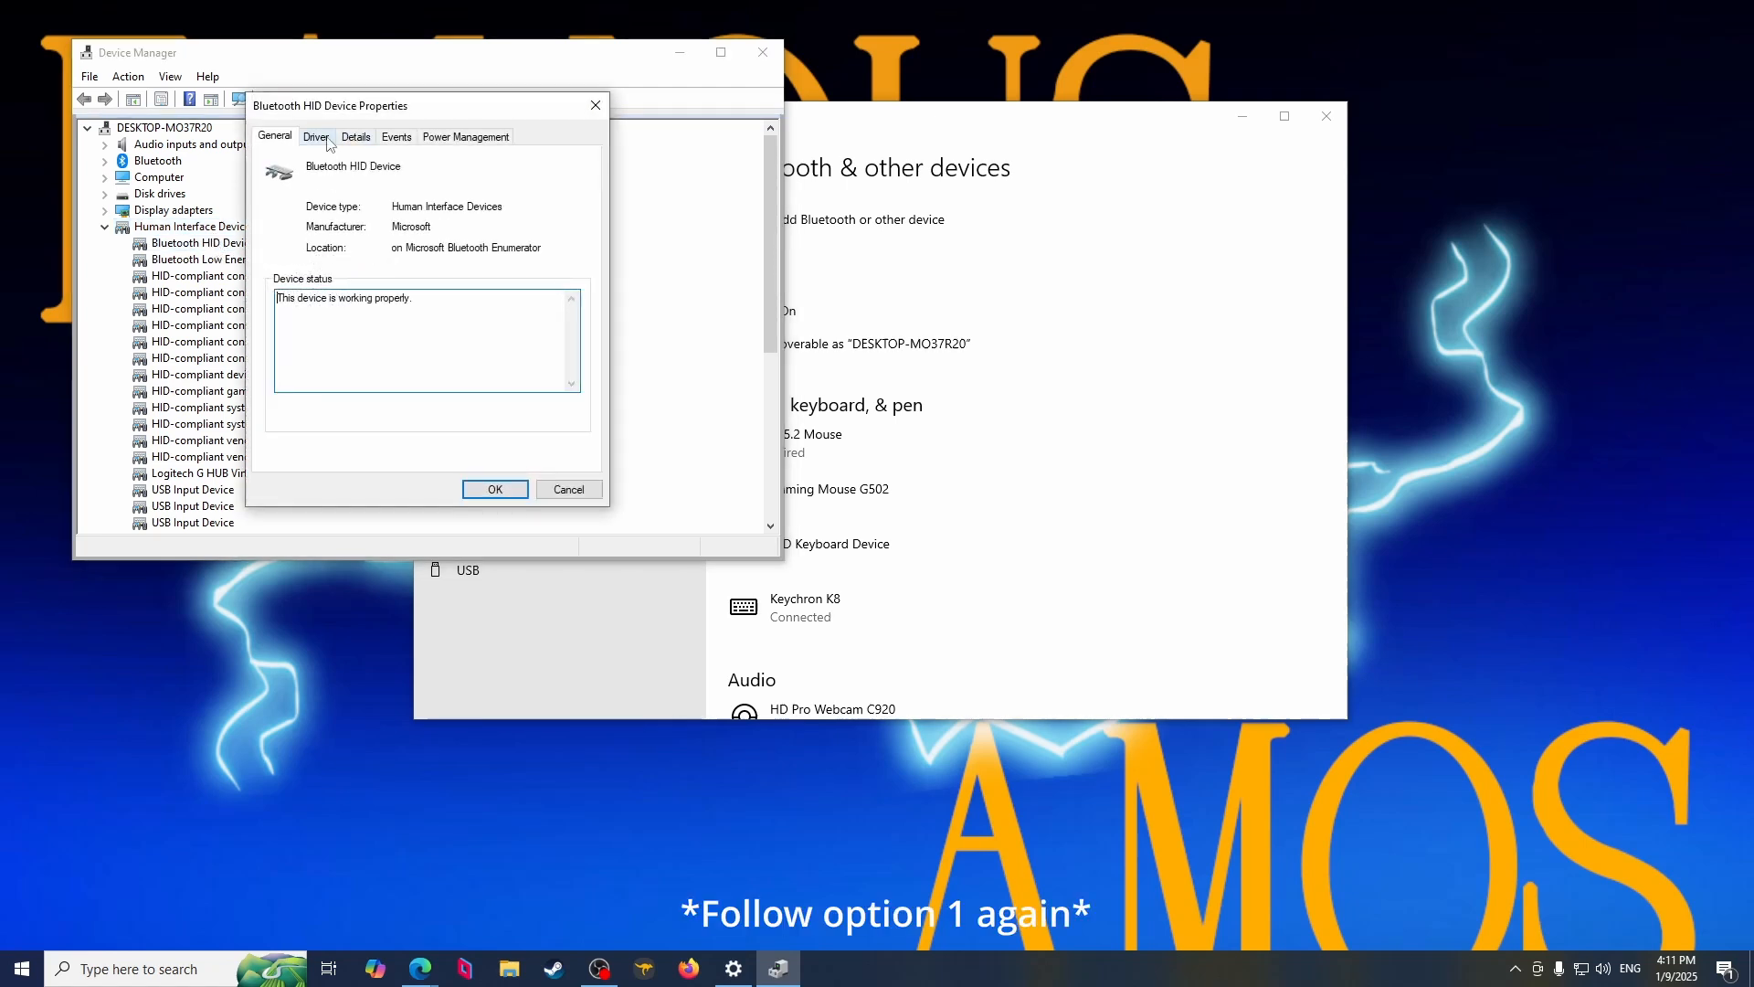
pyautogui.click(465, 135)
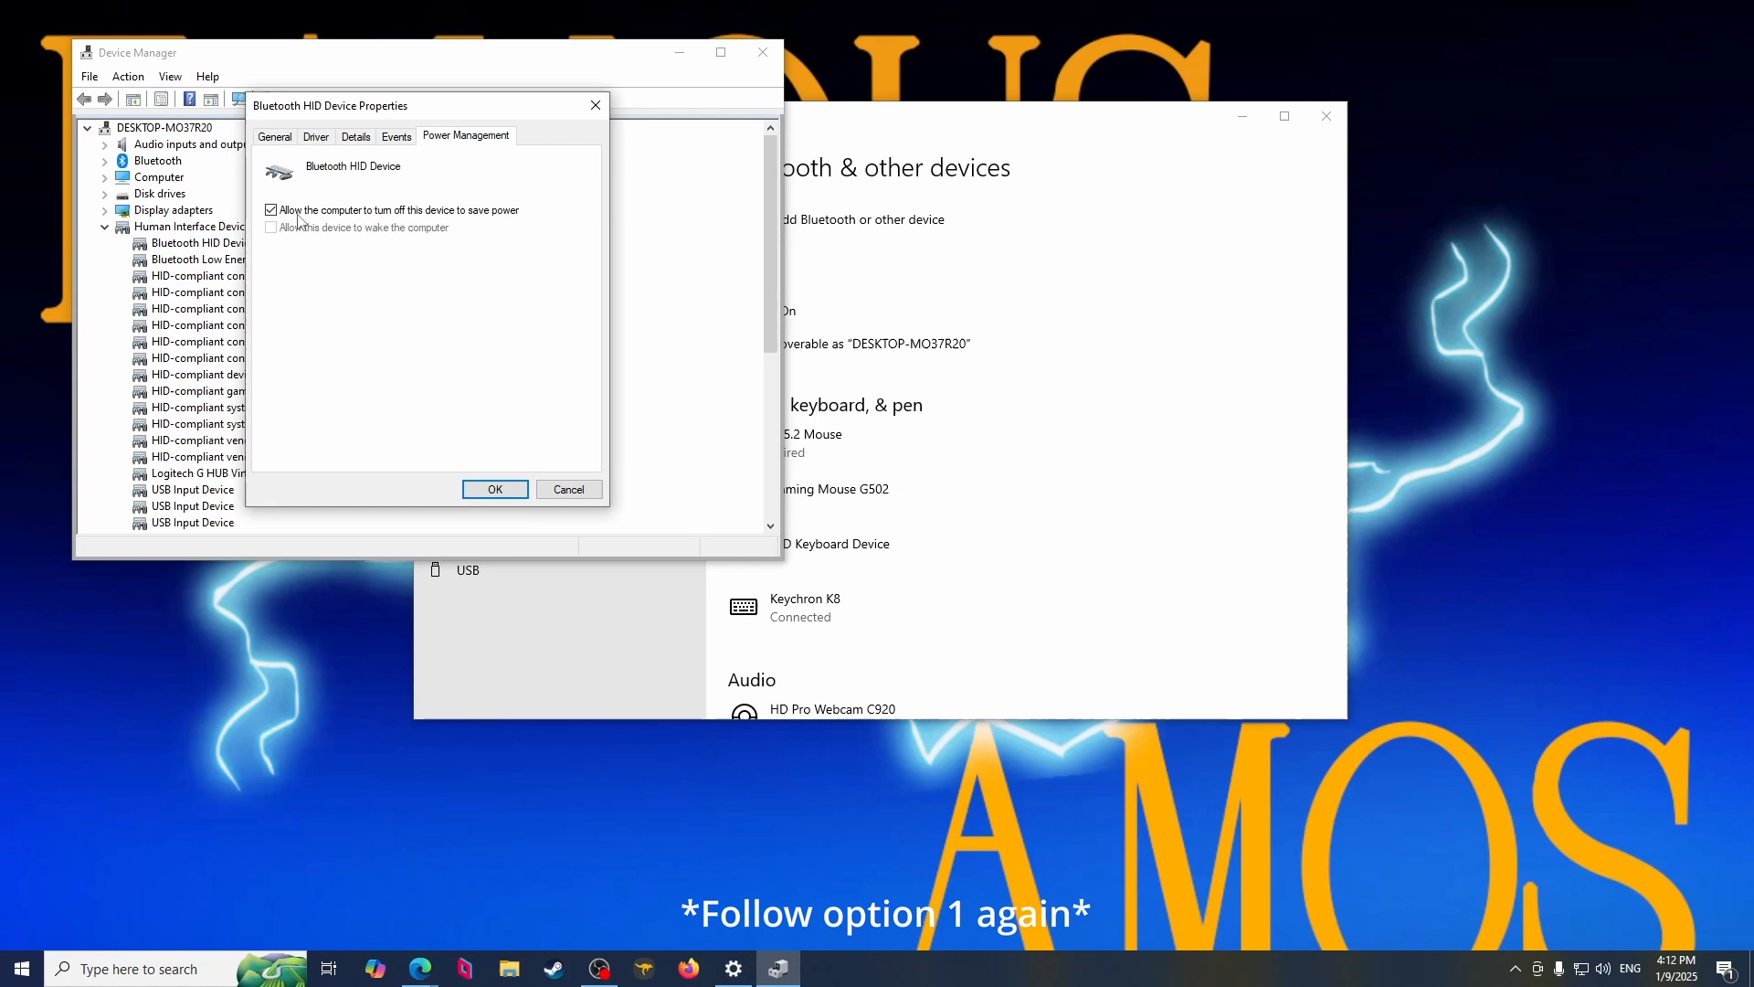
pyautogui.click(270, 208)
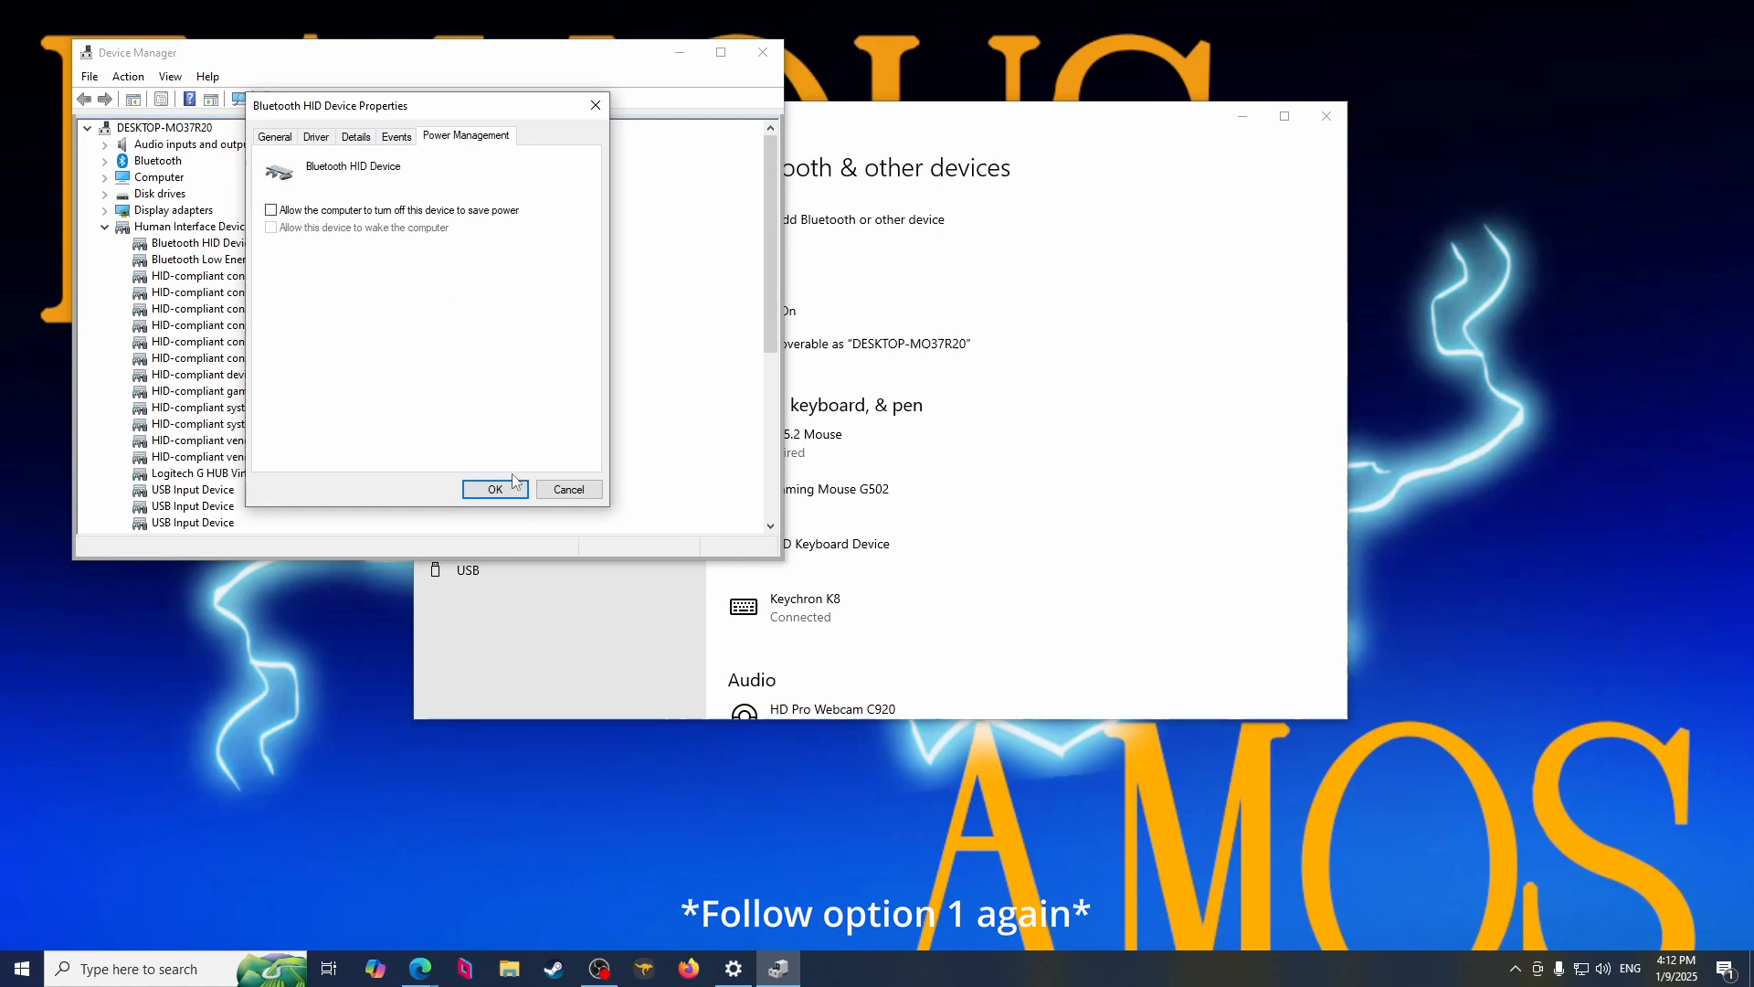
pyautogui.click(496, 490)
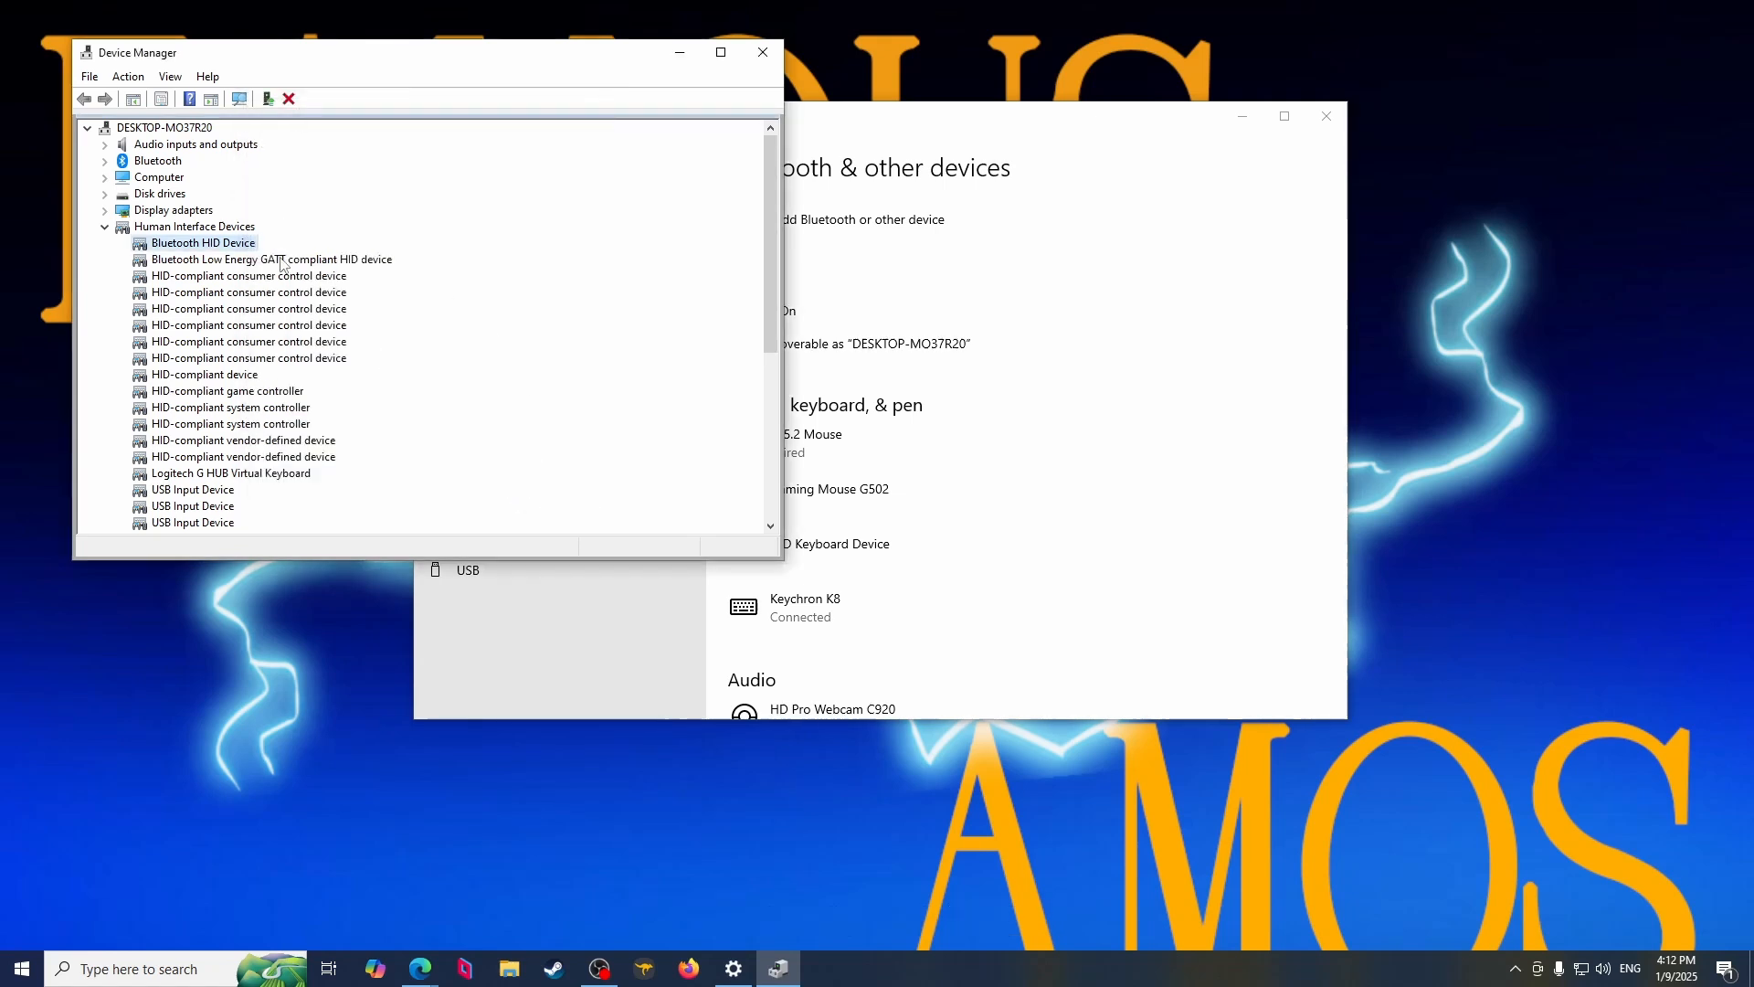
# Disable the power-saving shutoff for the Bluetooth Low Energy GATT HID device, then close Device Manager.
pyautogui.click(270, 258)
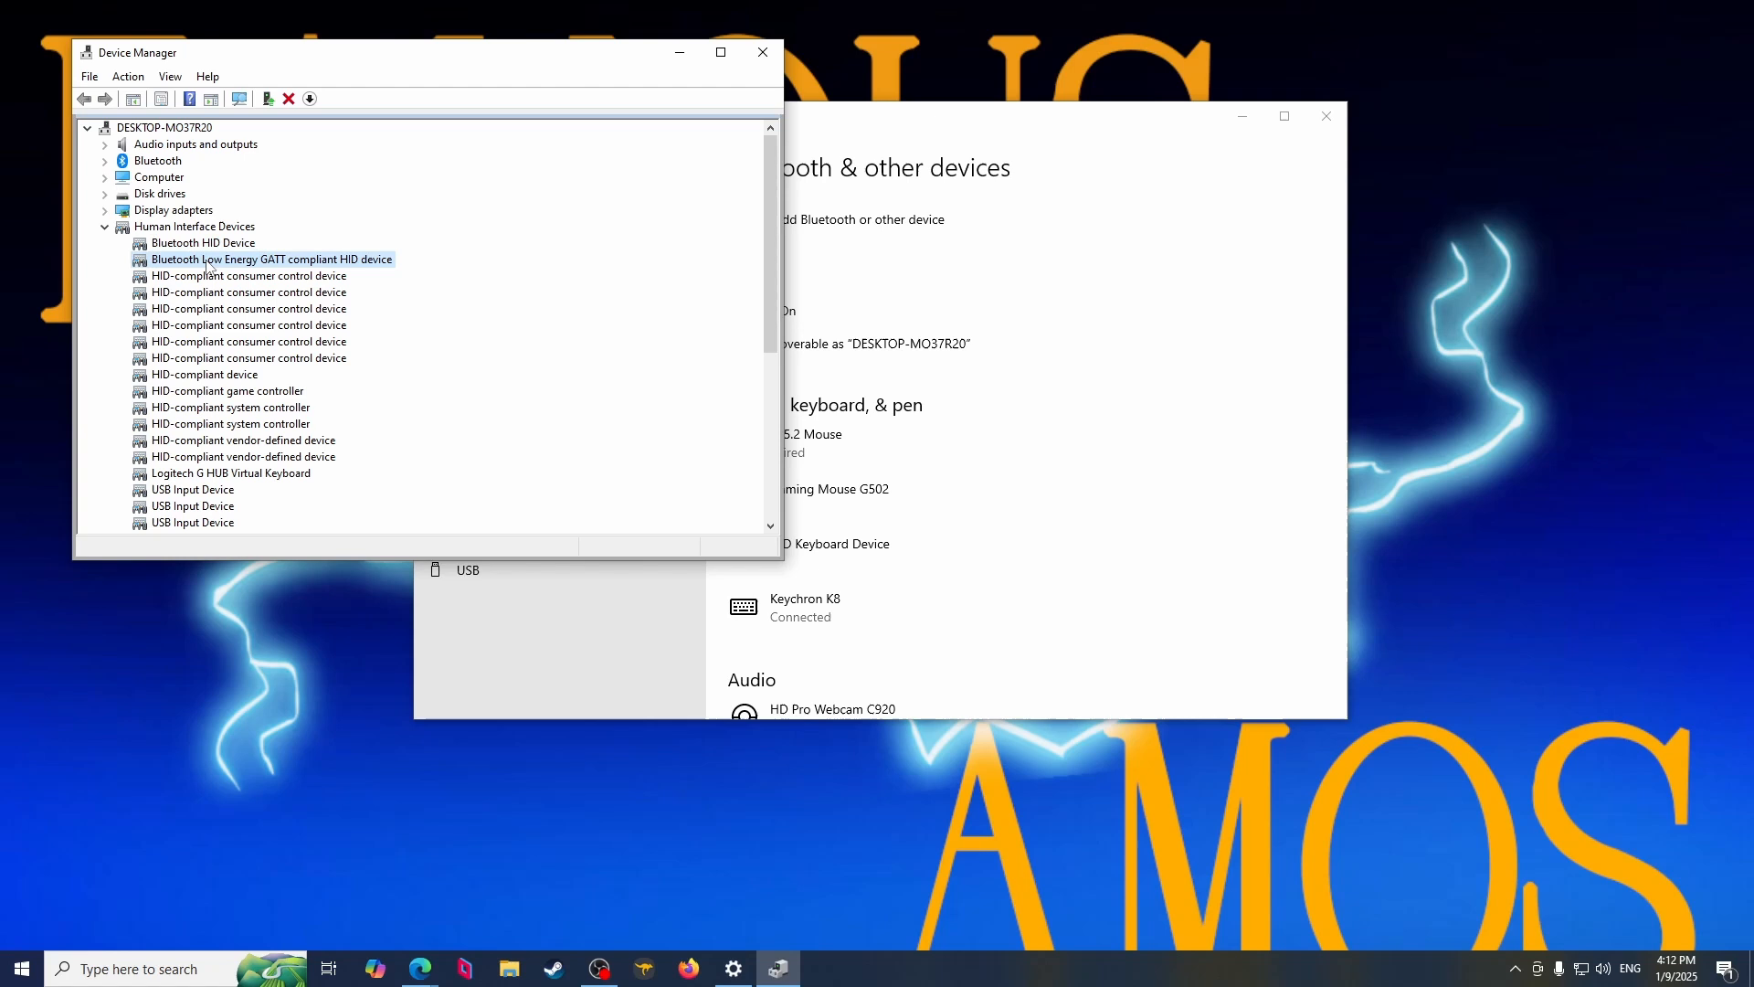
pyautogui.moveTo(272, 272)
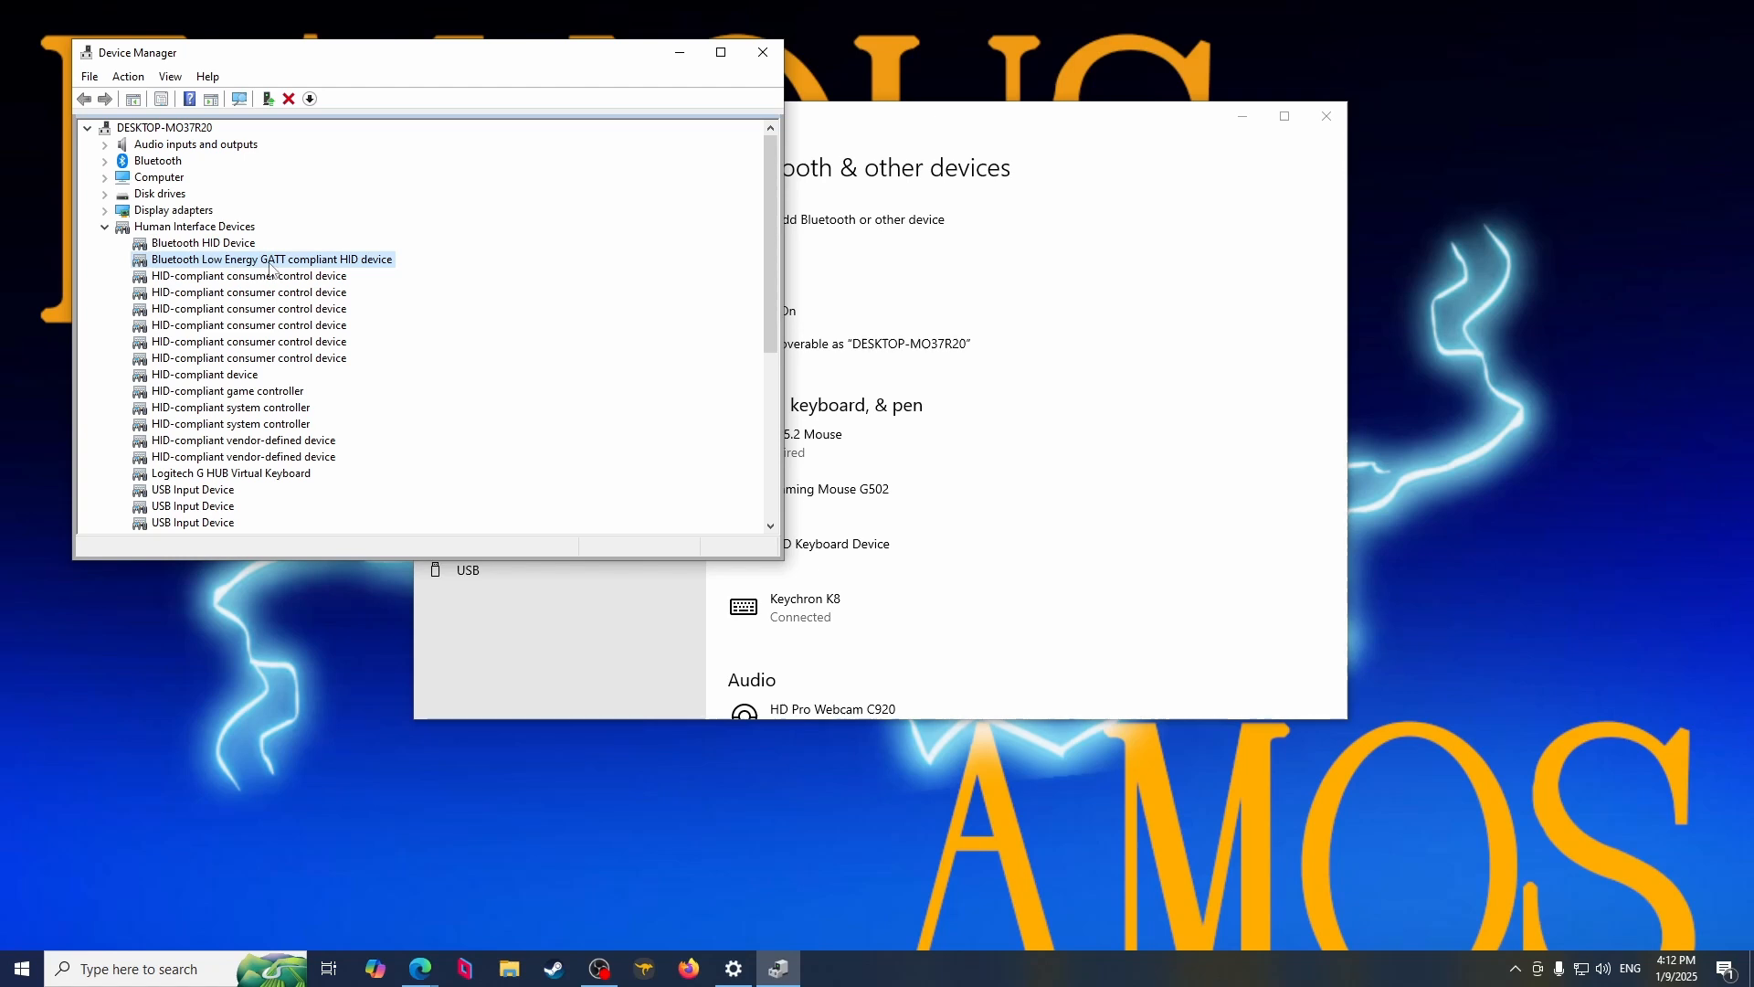
pyautogui.doubleClick(271, 258)
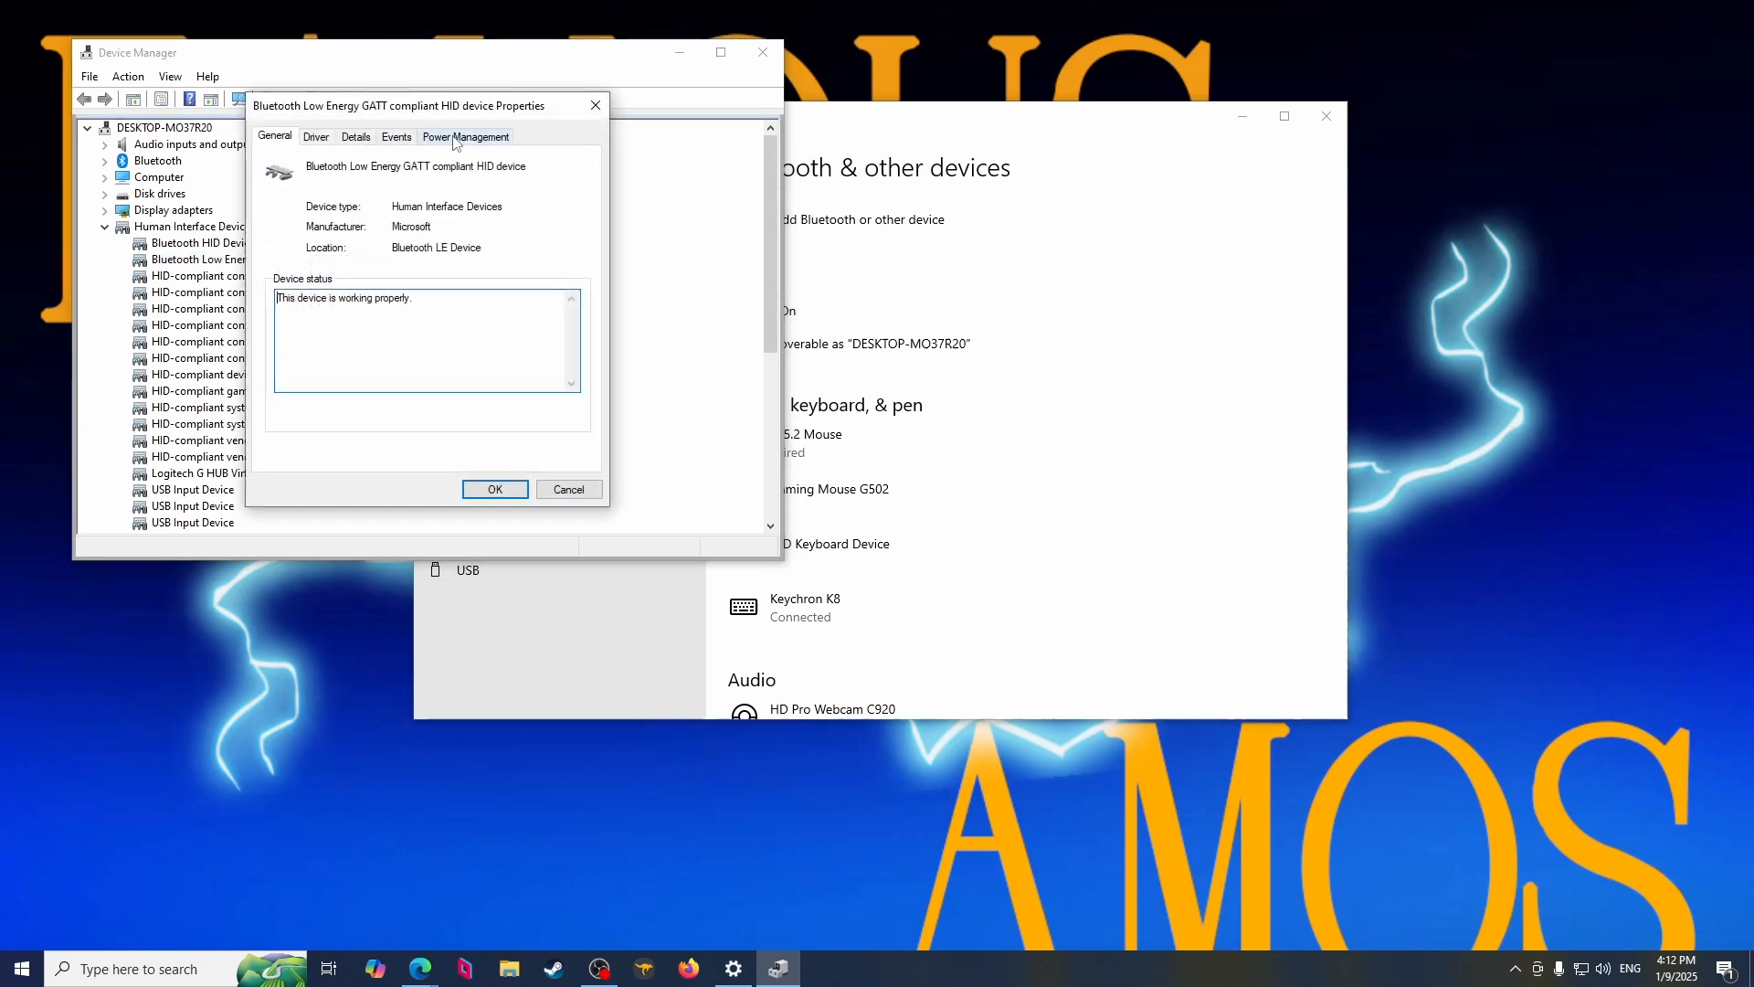
pyautogui.click(466, 136)
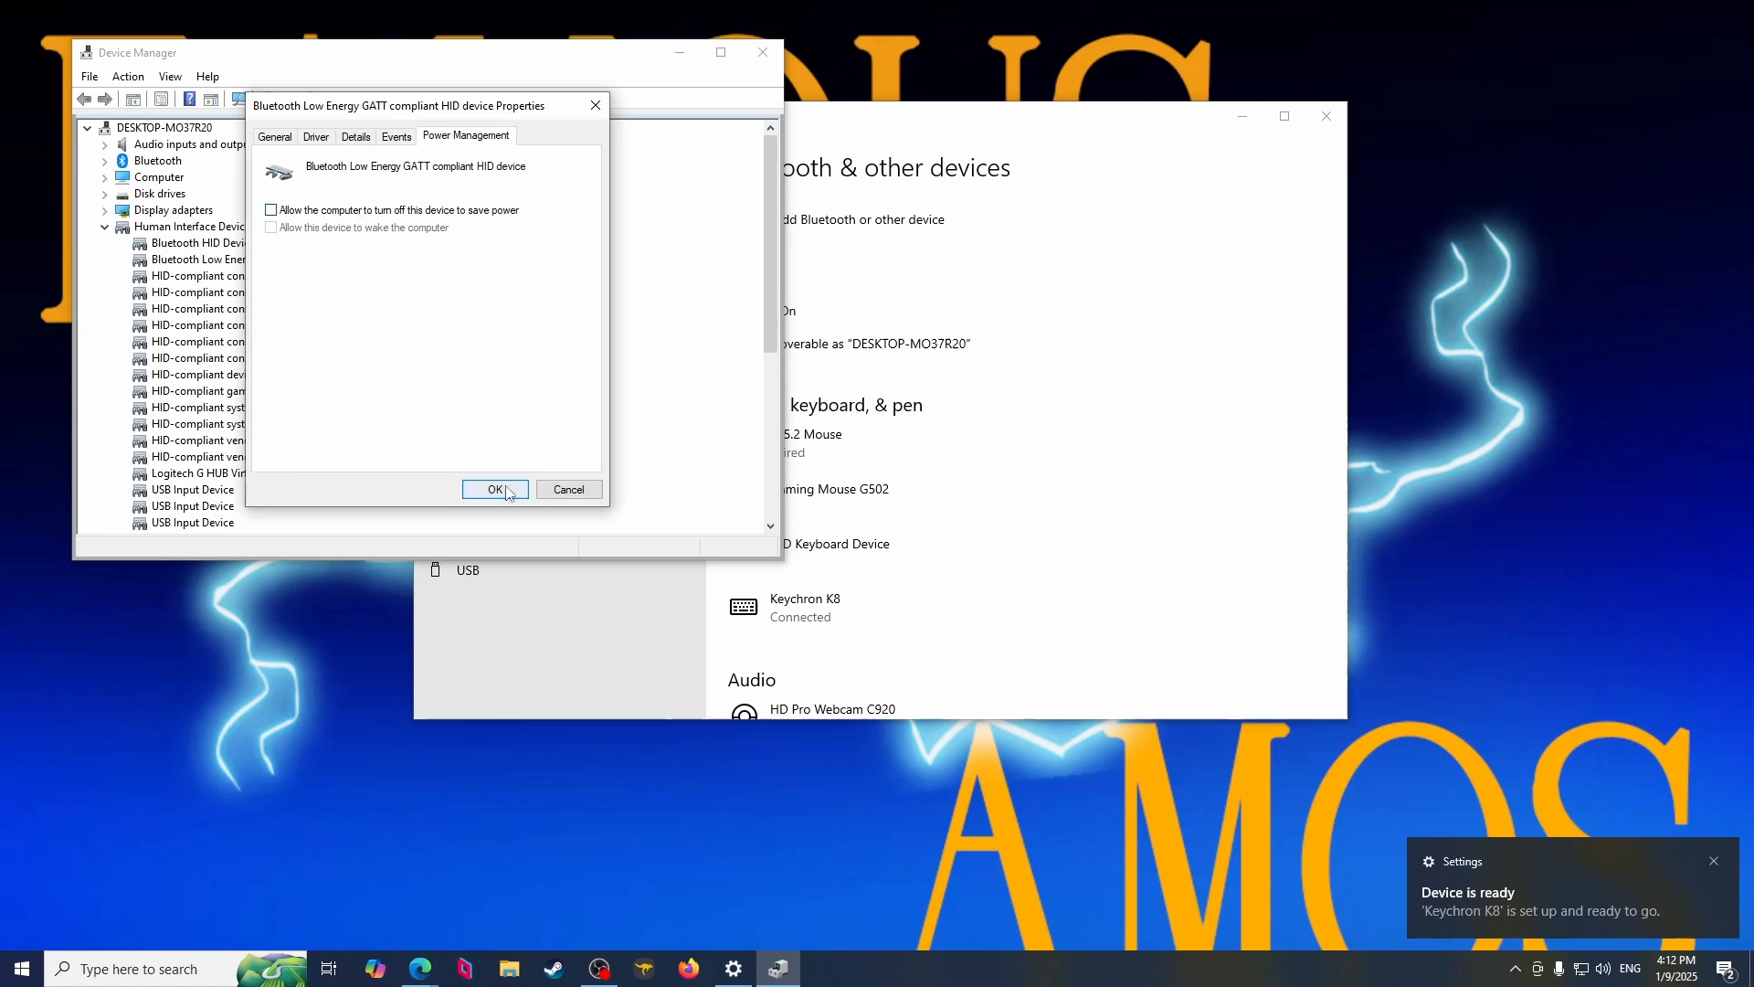
pyautogui.click(493, 490)
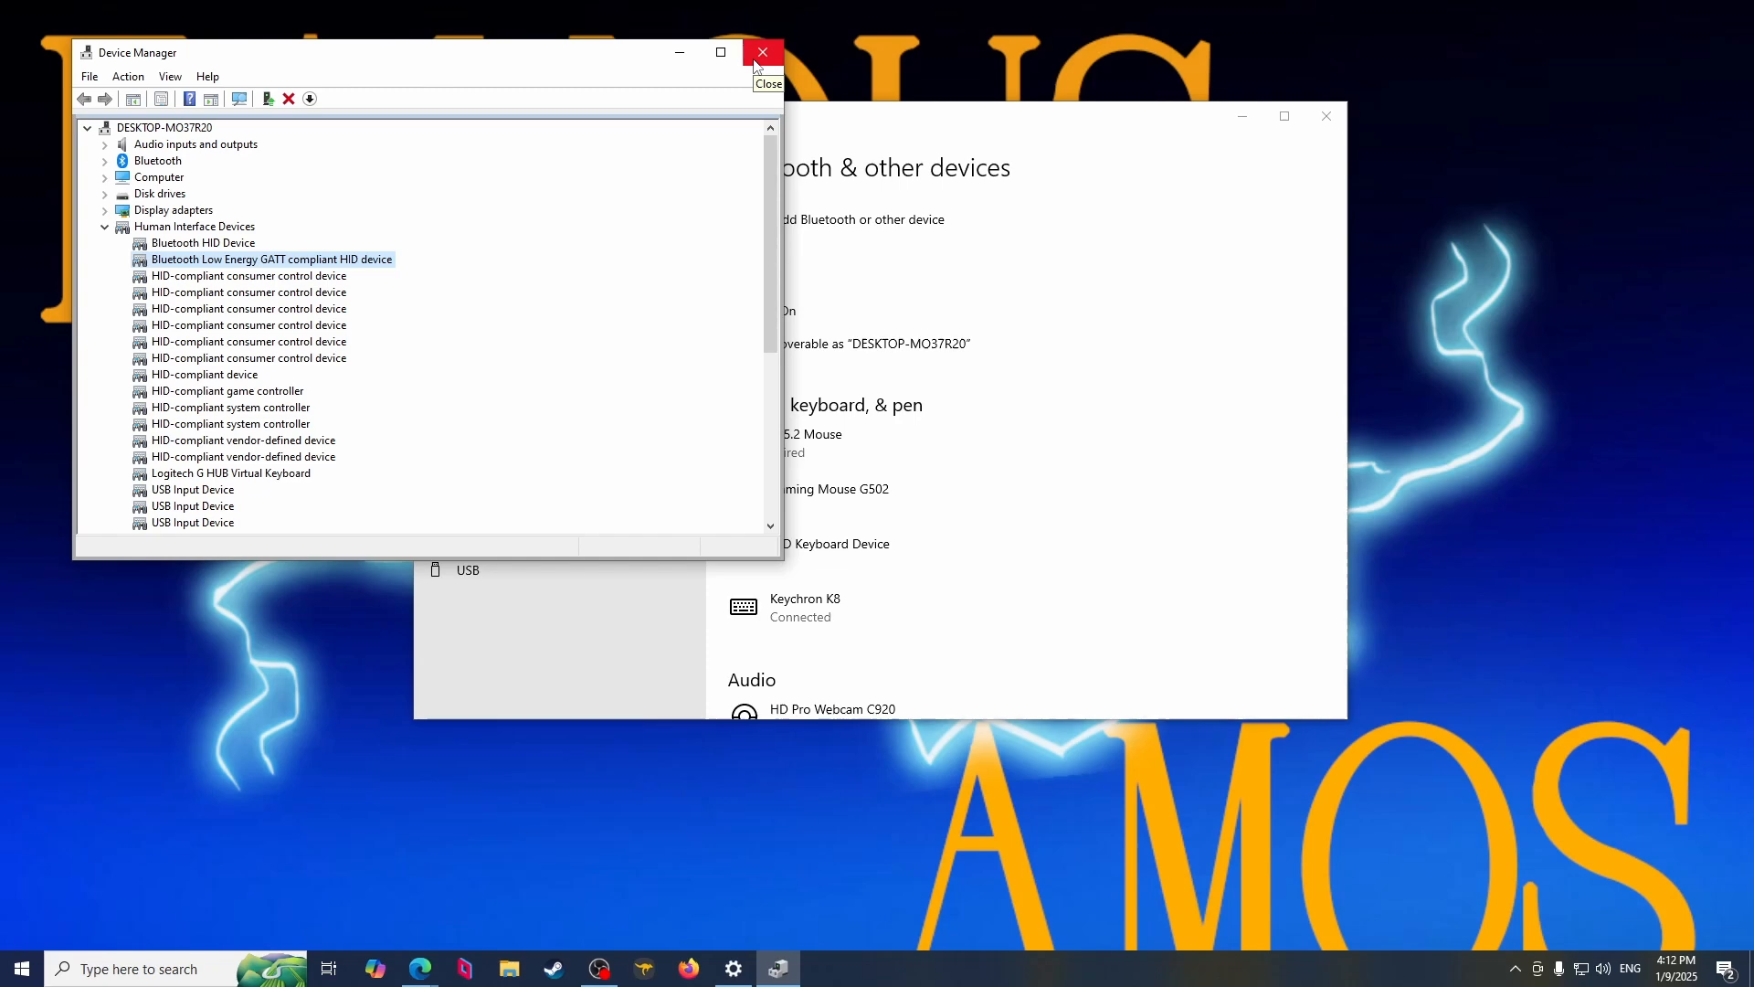
pyautogui.click(764, 52)
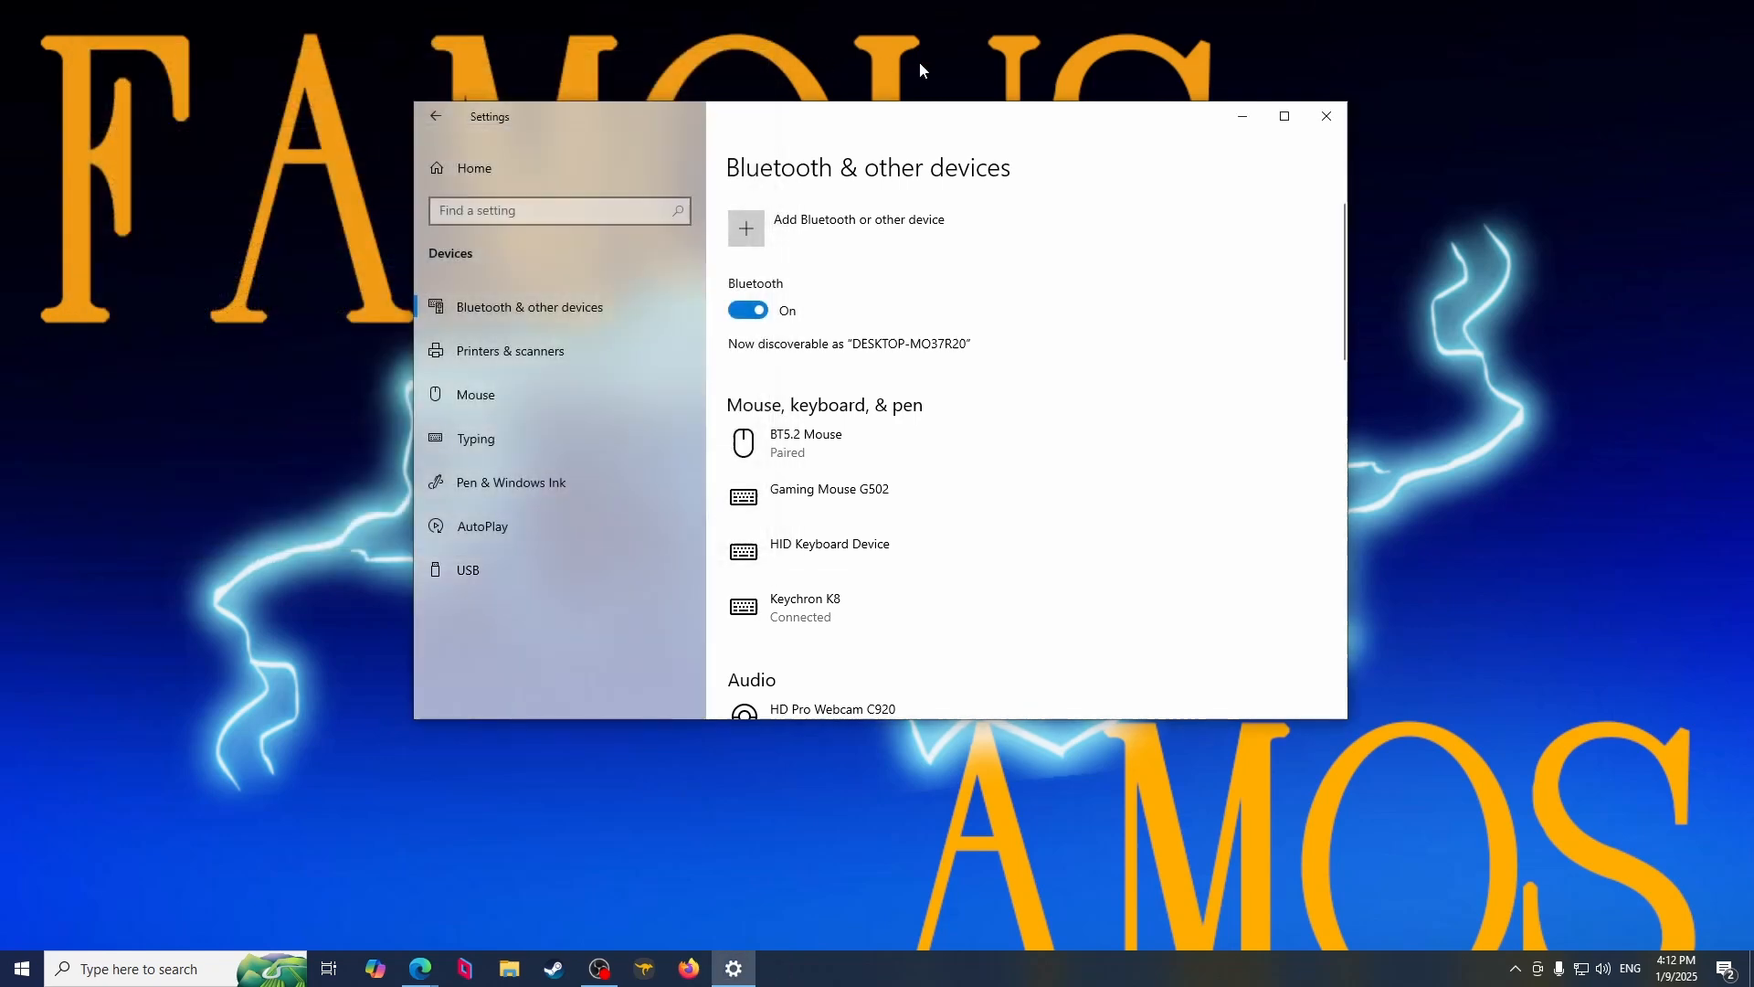
pyautogui.moveTo(905, 80)
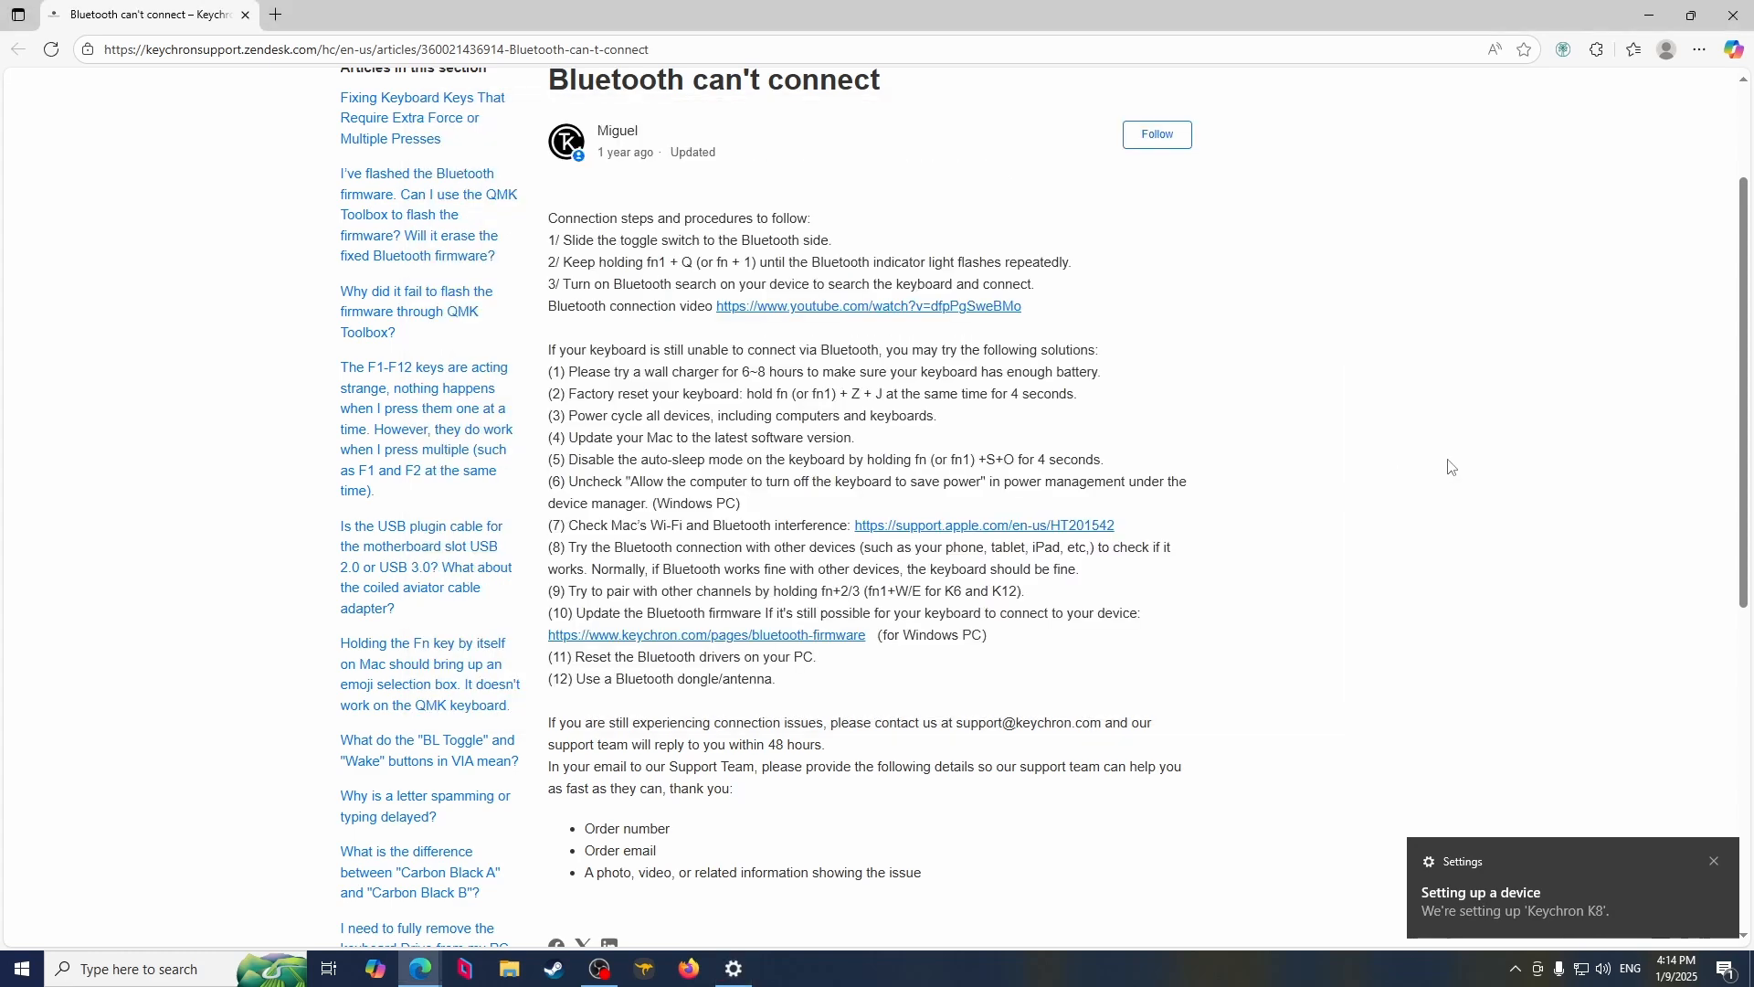
# Point out step (5) on disabling auto-sleep with fn+S+O and scroll further down the Keychron article.
pyautogui.click(1713, 861)
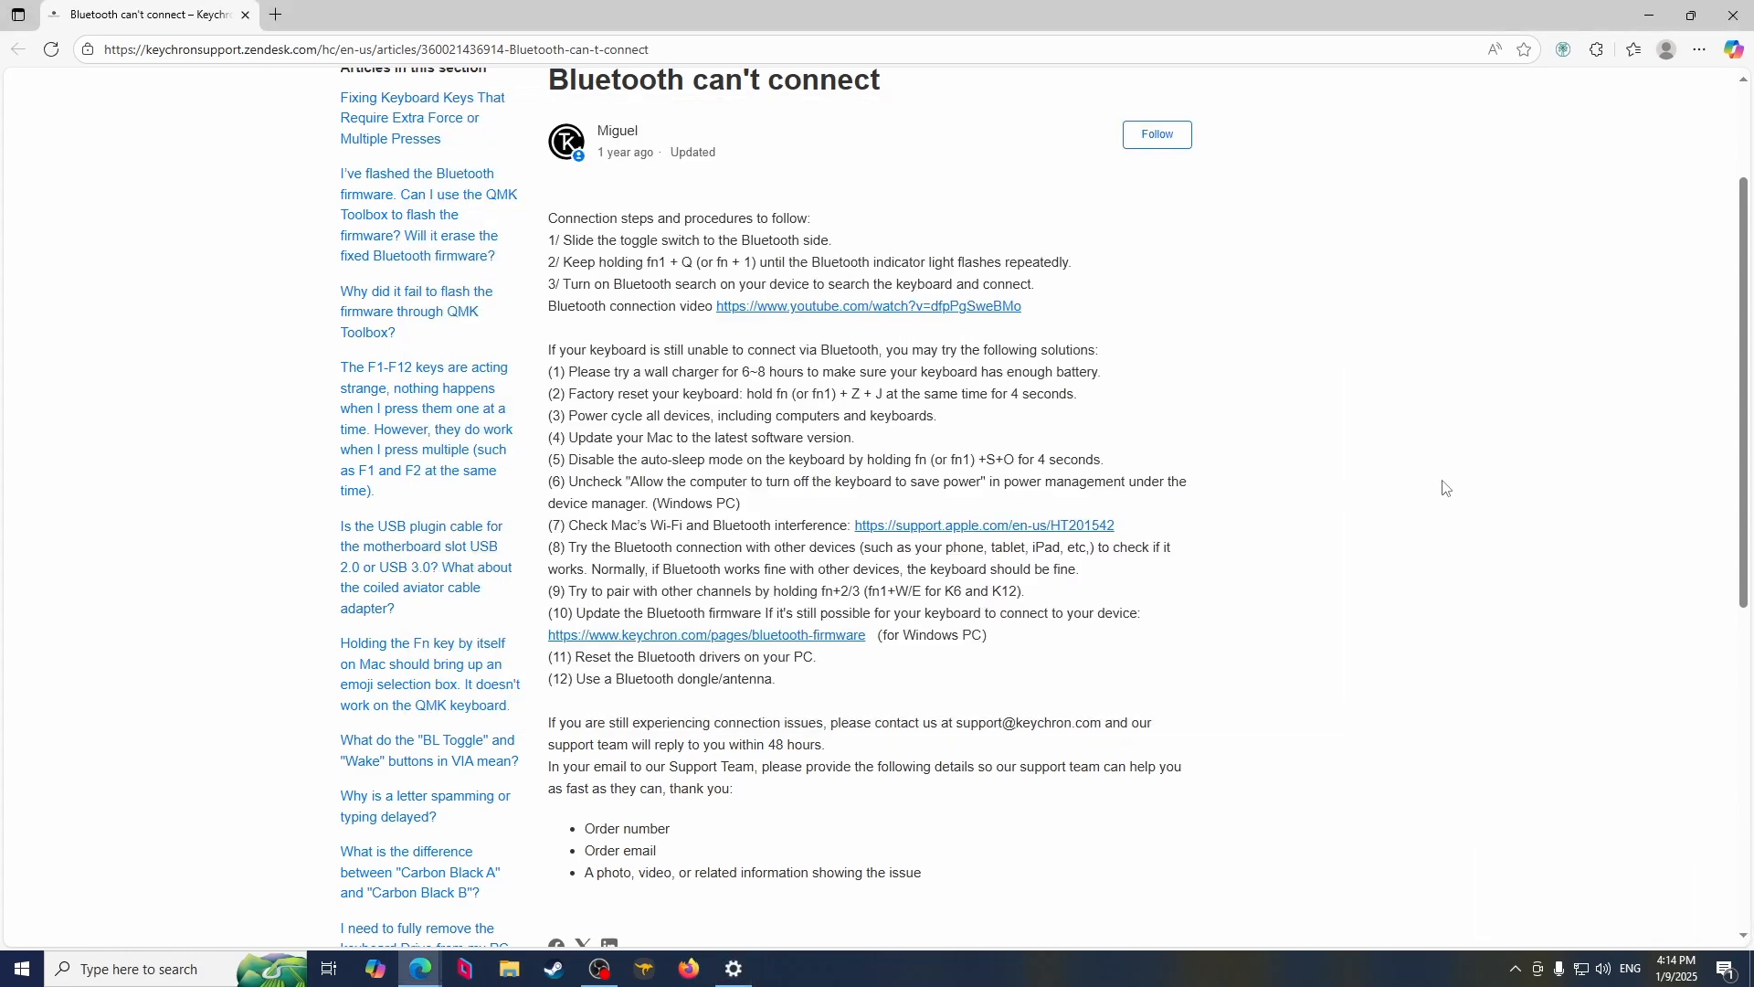
pyautogui.moveTo(1394, 537)
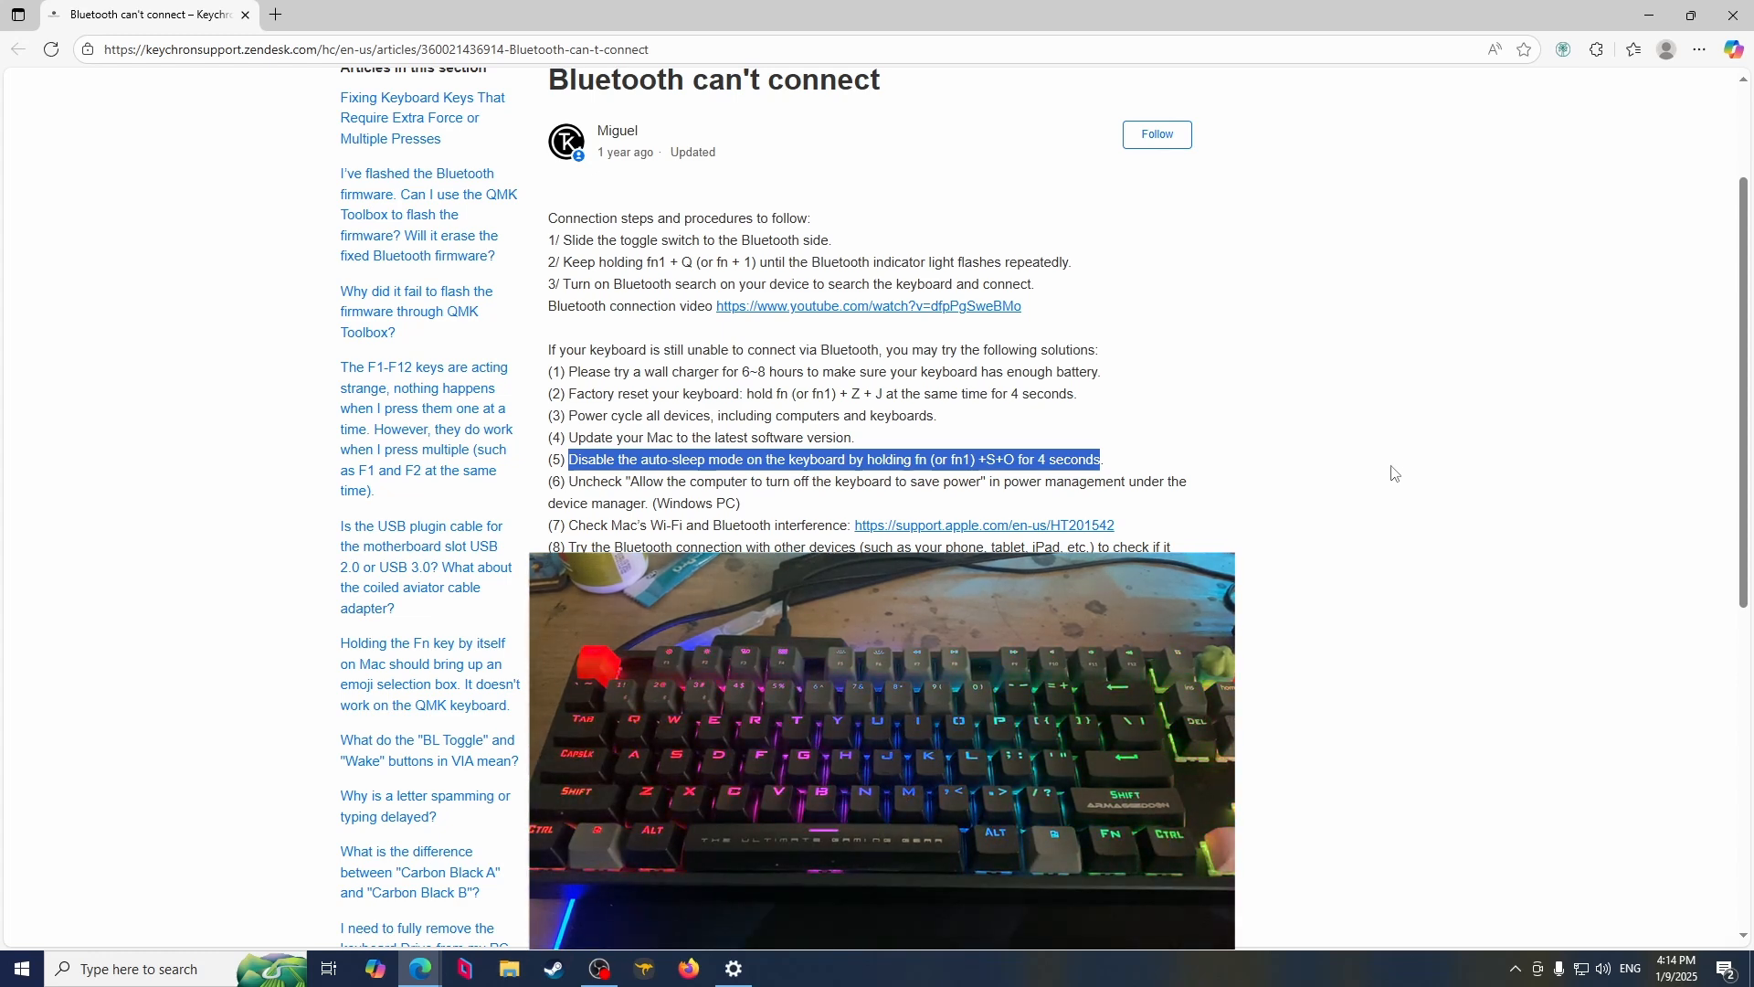
pyautogui.scroll(-3)
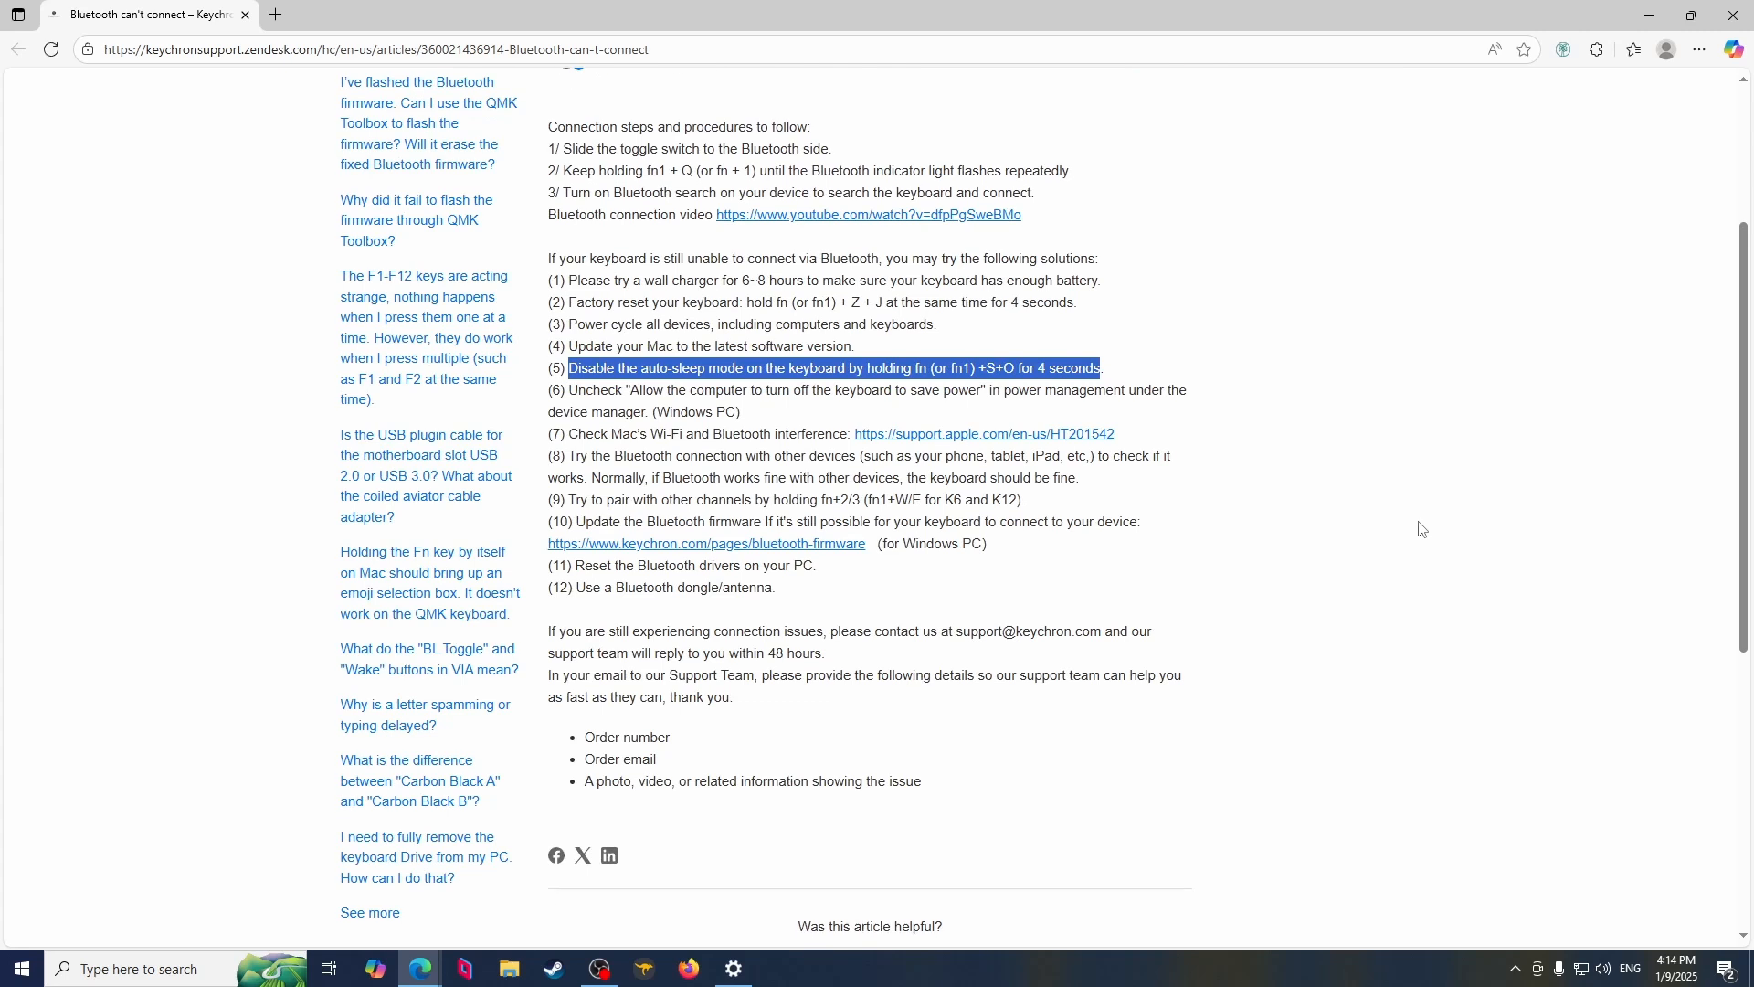